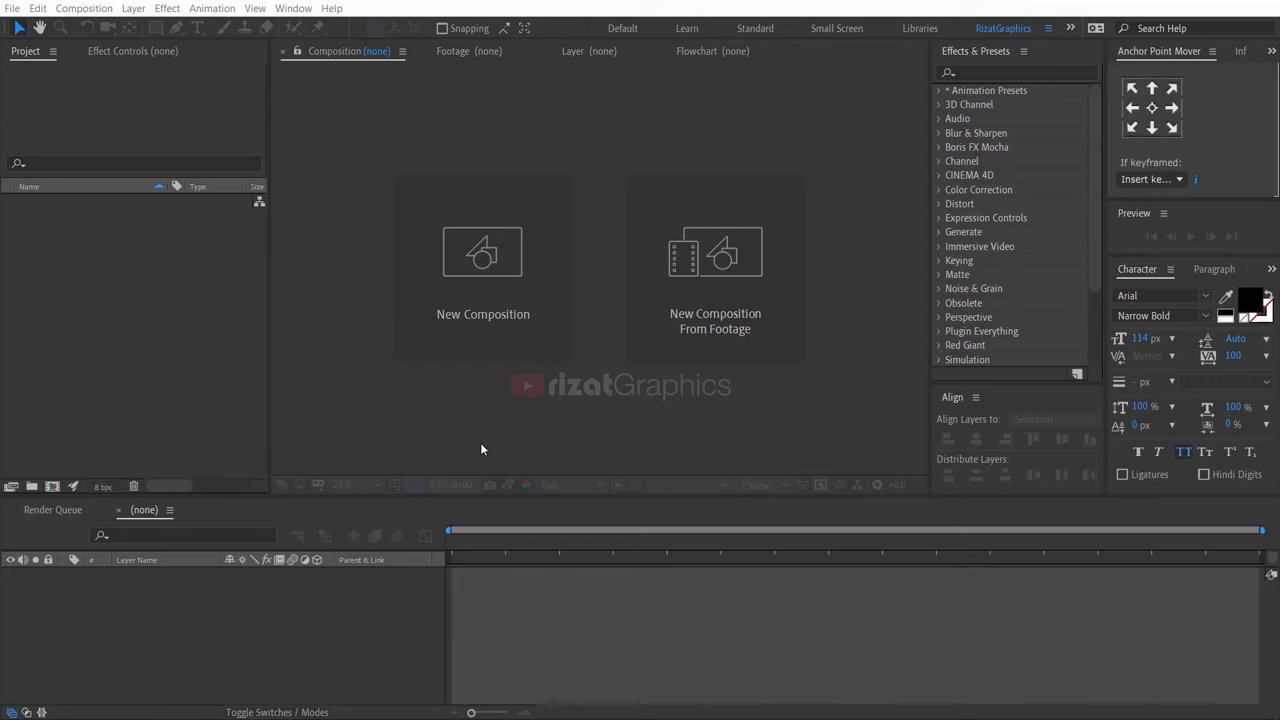
Create a new composition named Image01 at 1920×1080 with a 20-second duration.
click(482, 252)
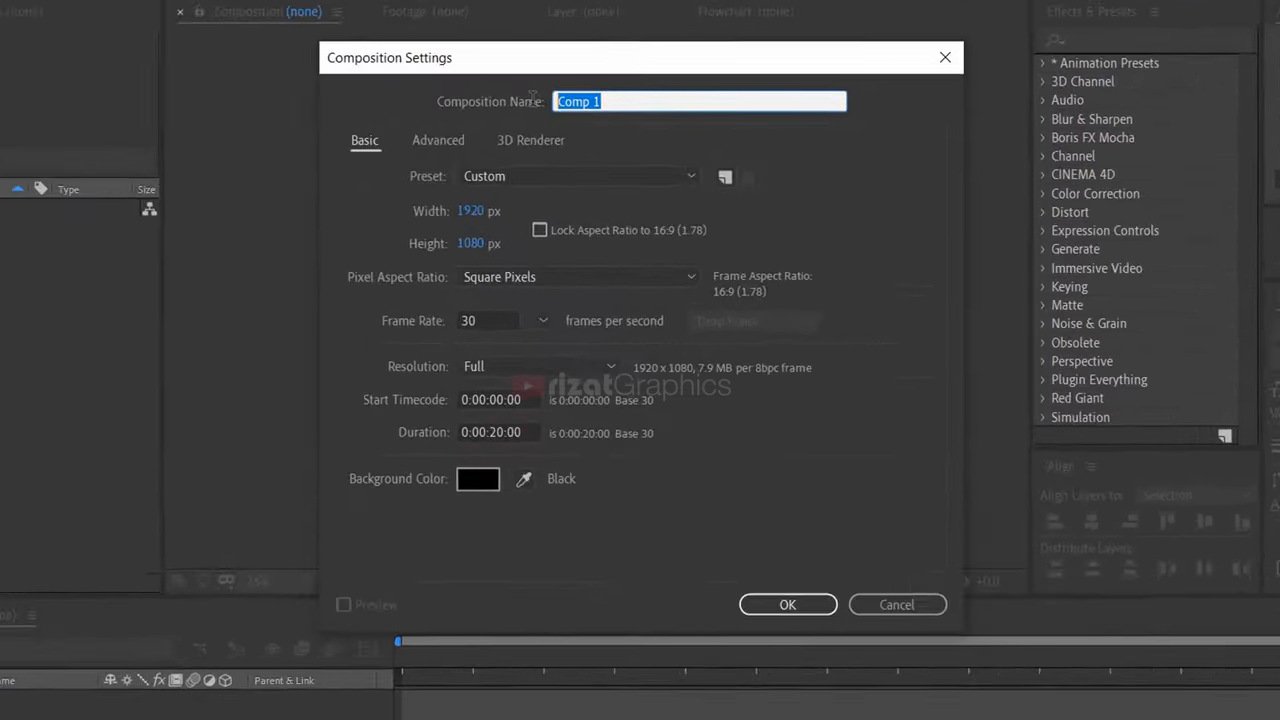
text(Image01)
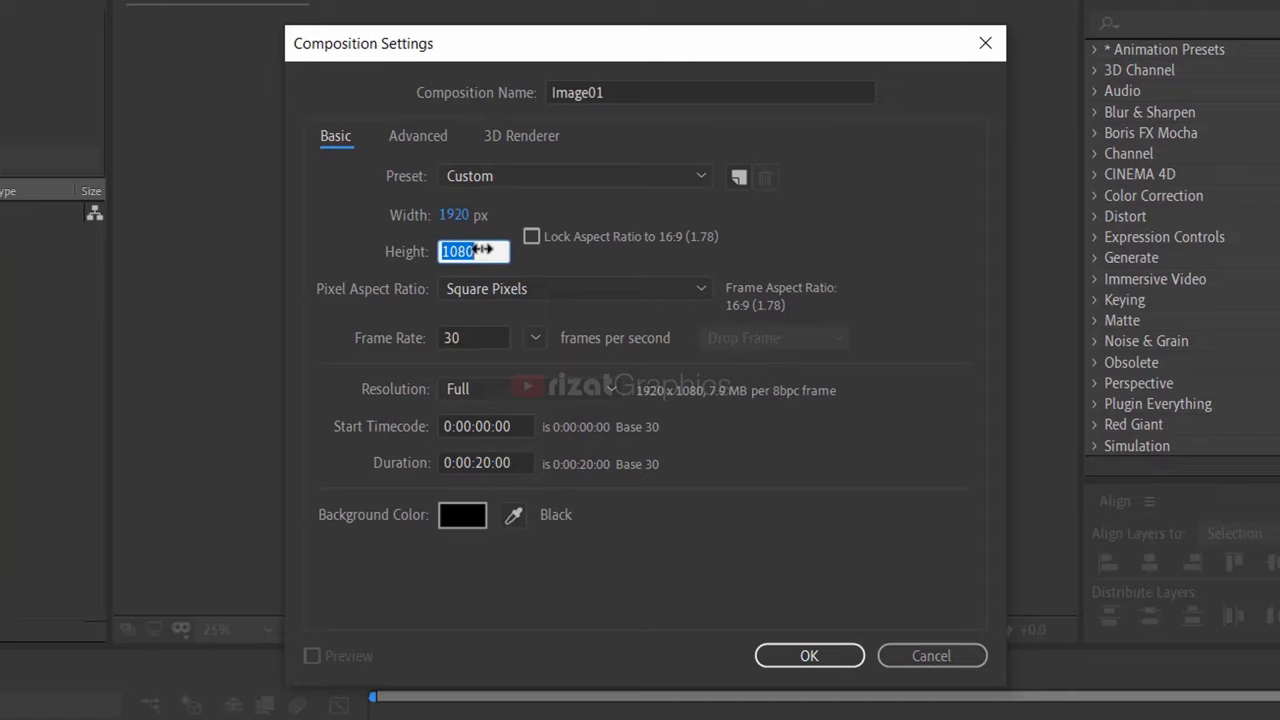
click(472, 336)
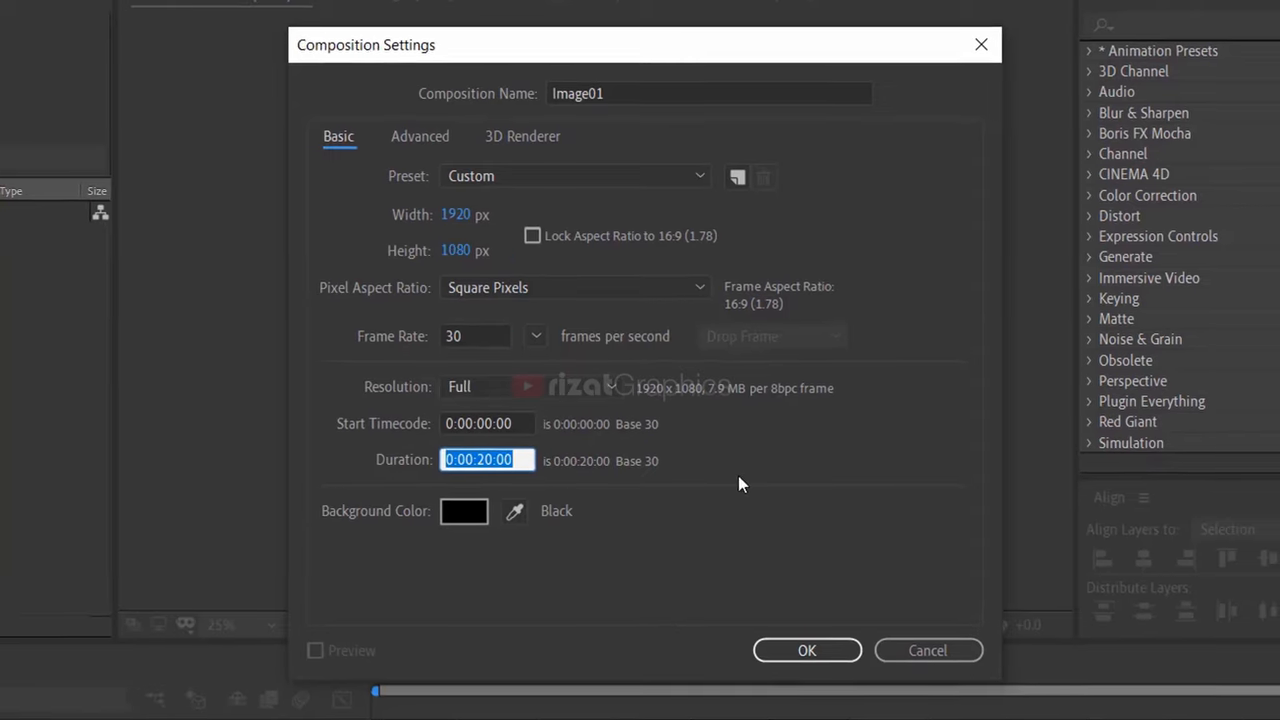
click(806, 650)
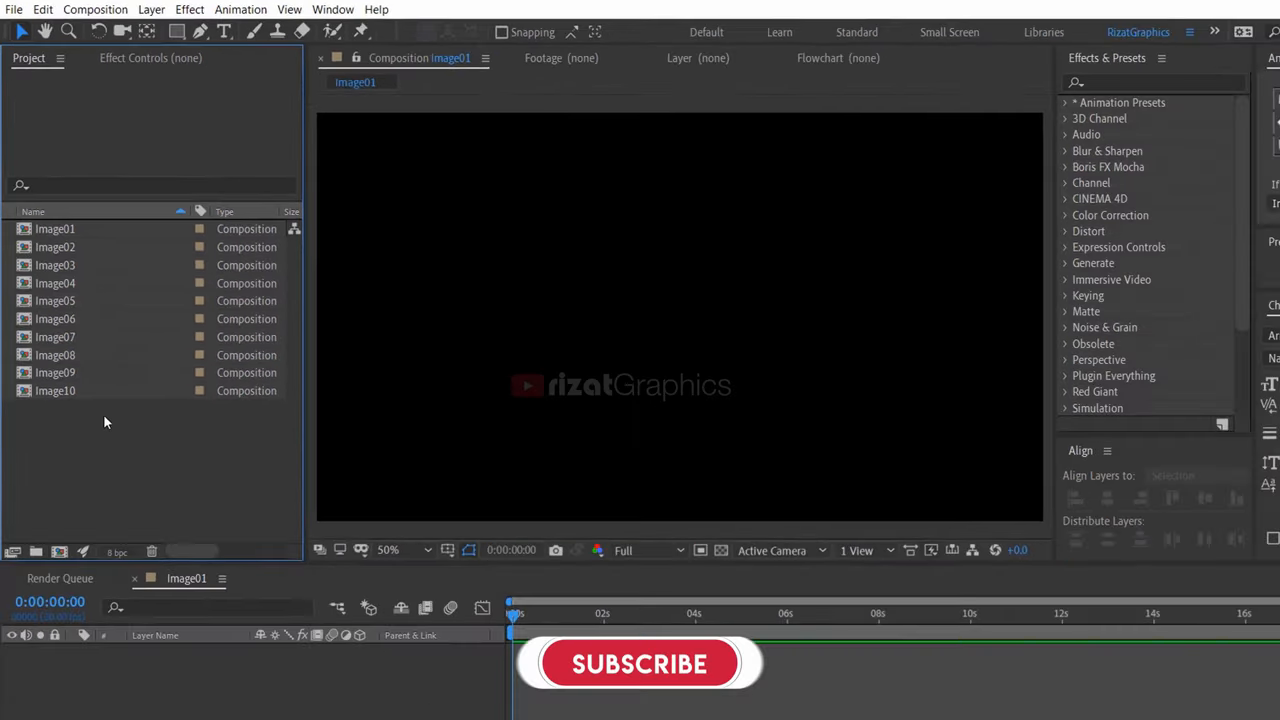
Import the ten carousel photos via File > Import and gather them into a new Images folder.
click(12, 8)
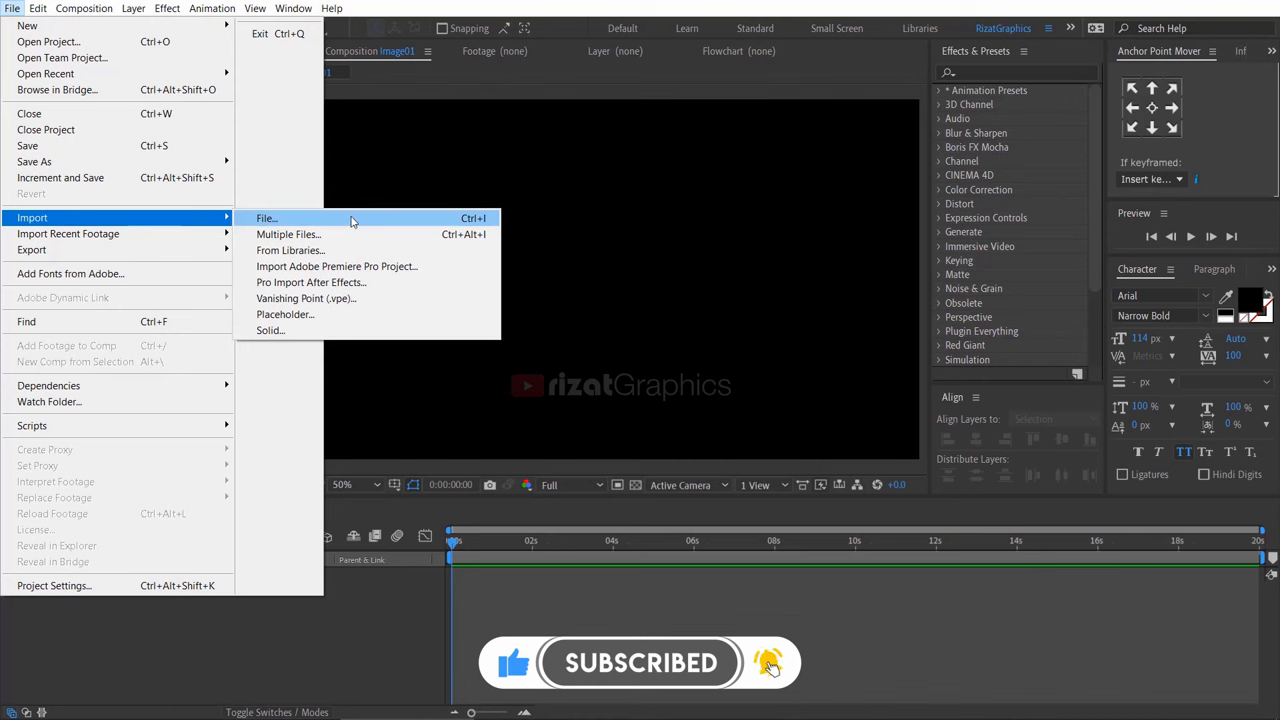
click(268, 218)
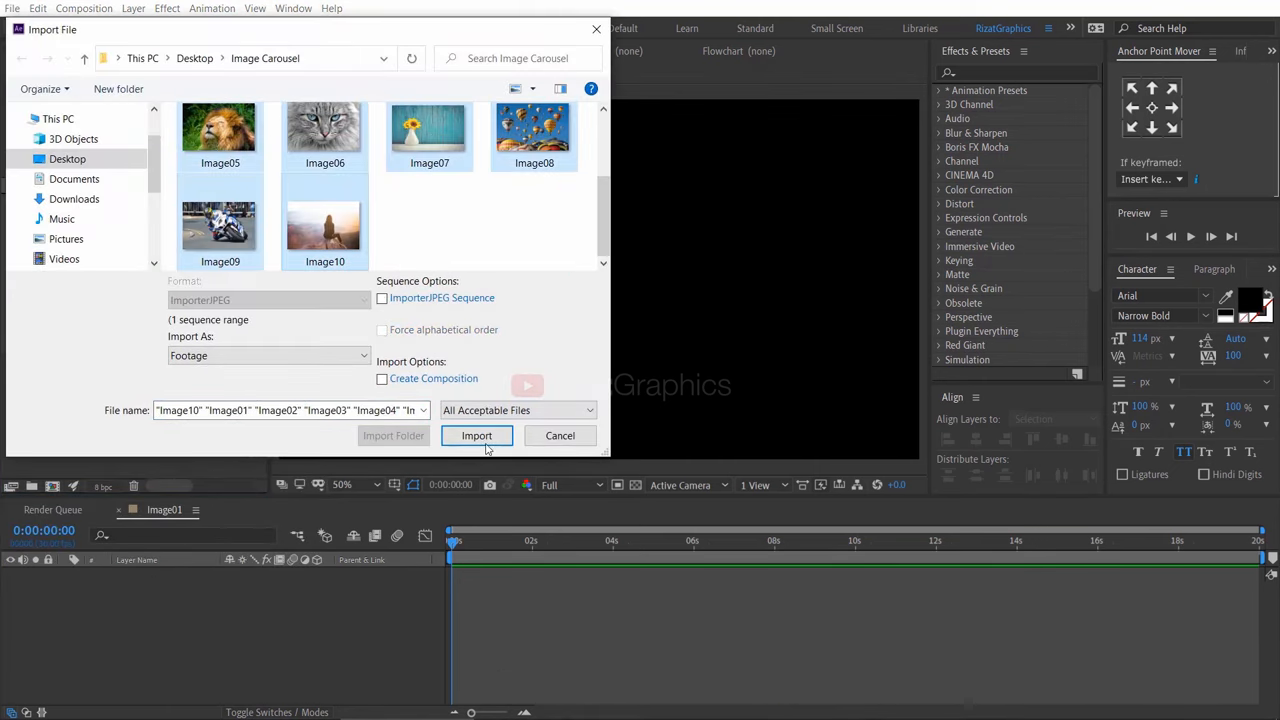
click(476, 436)
text(Imag)
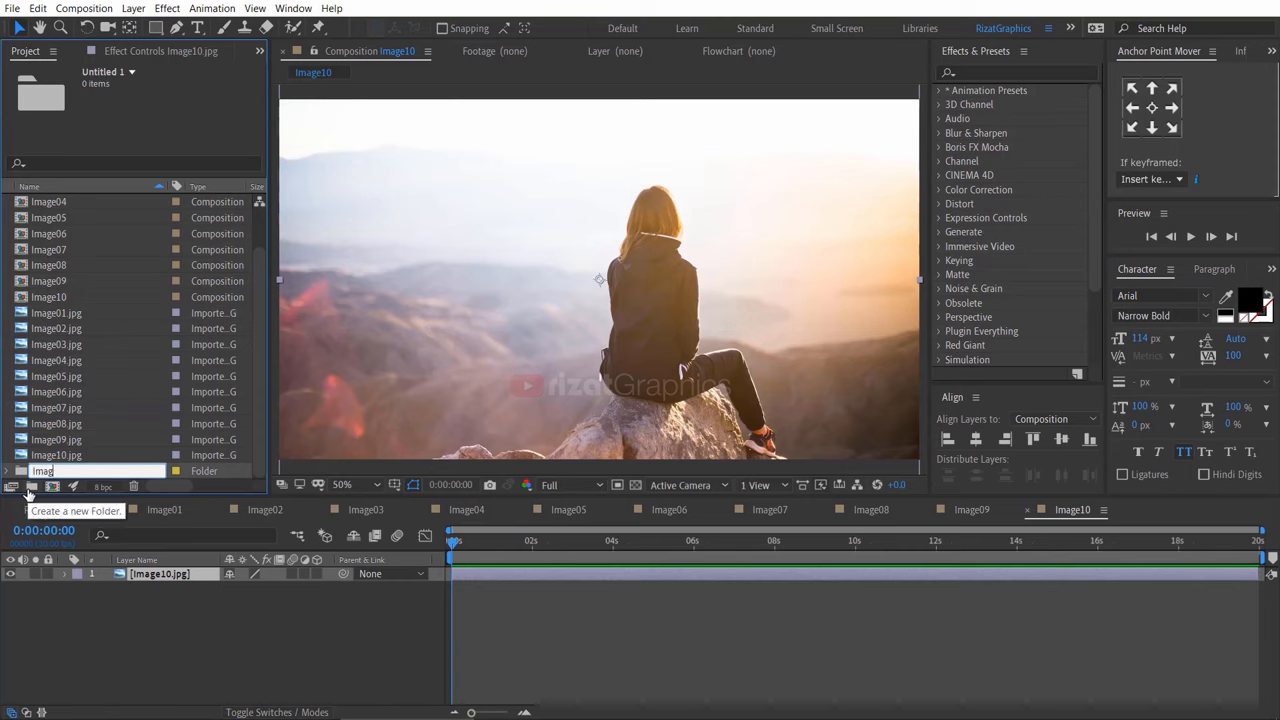
click(56, 456)
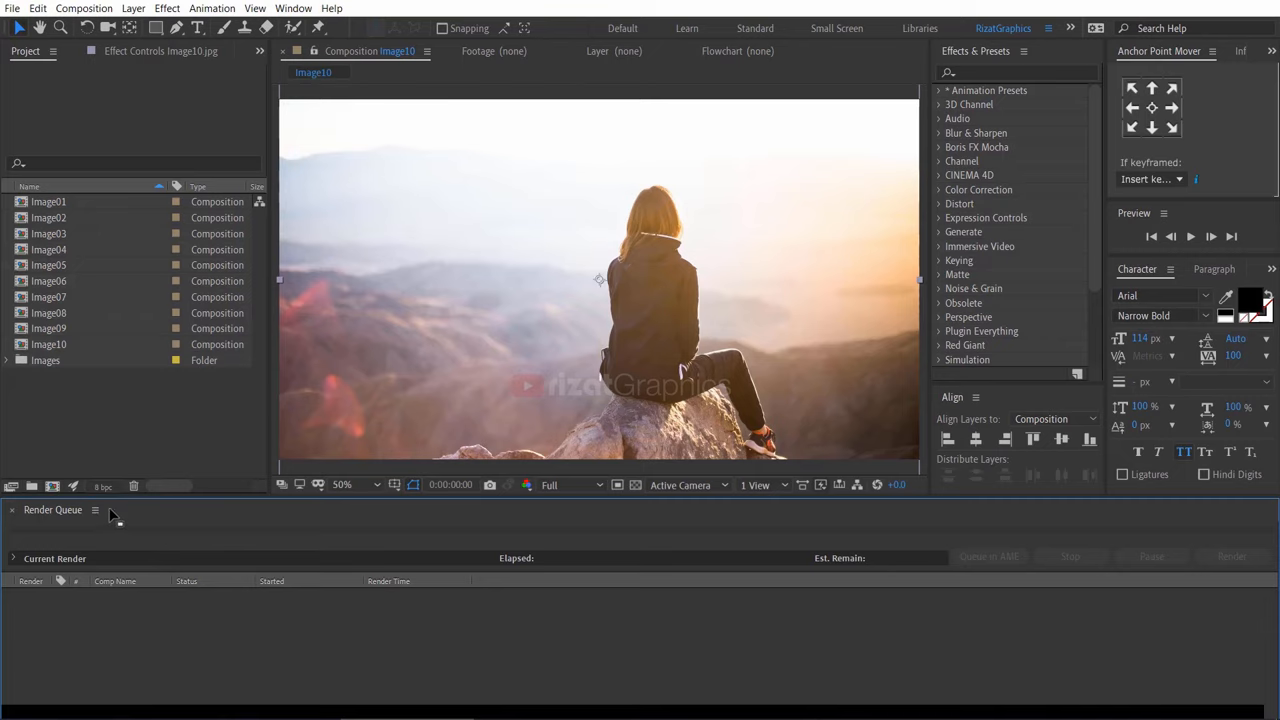
mouse_move(52, 488)
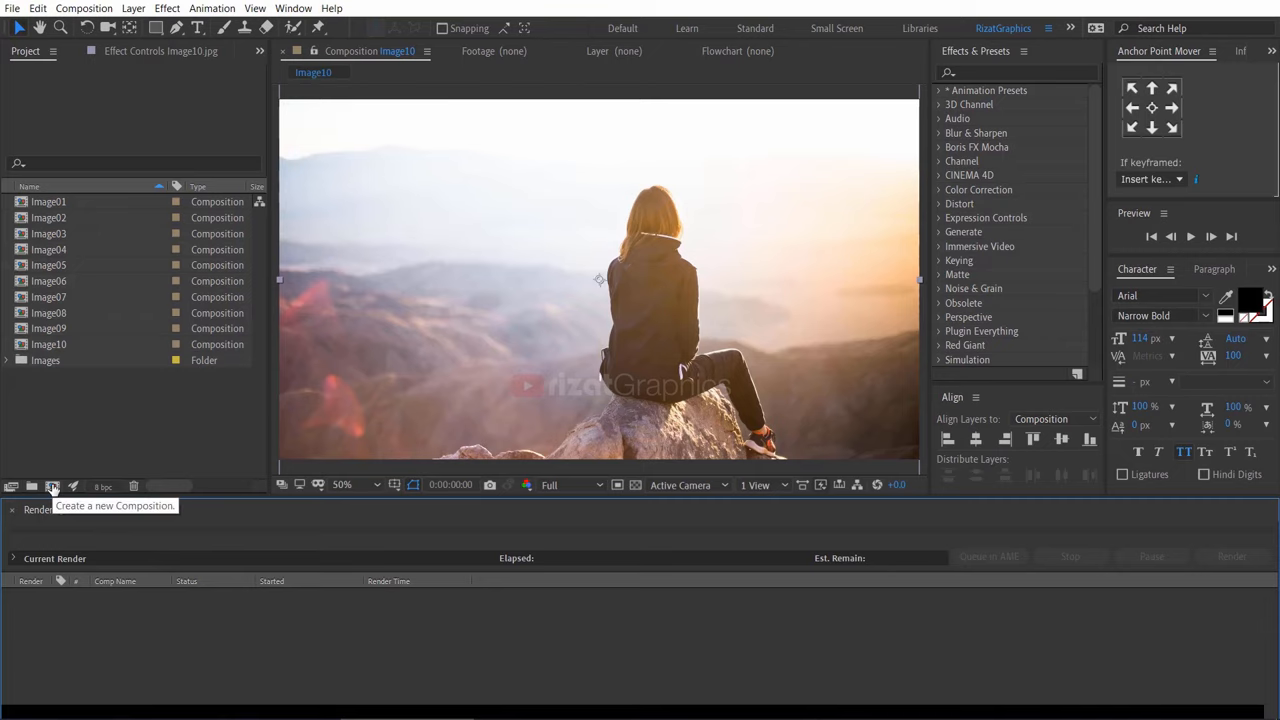
Create a composition named Main Comp and bring the Image01 comp into it.
click(52, 486)
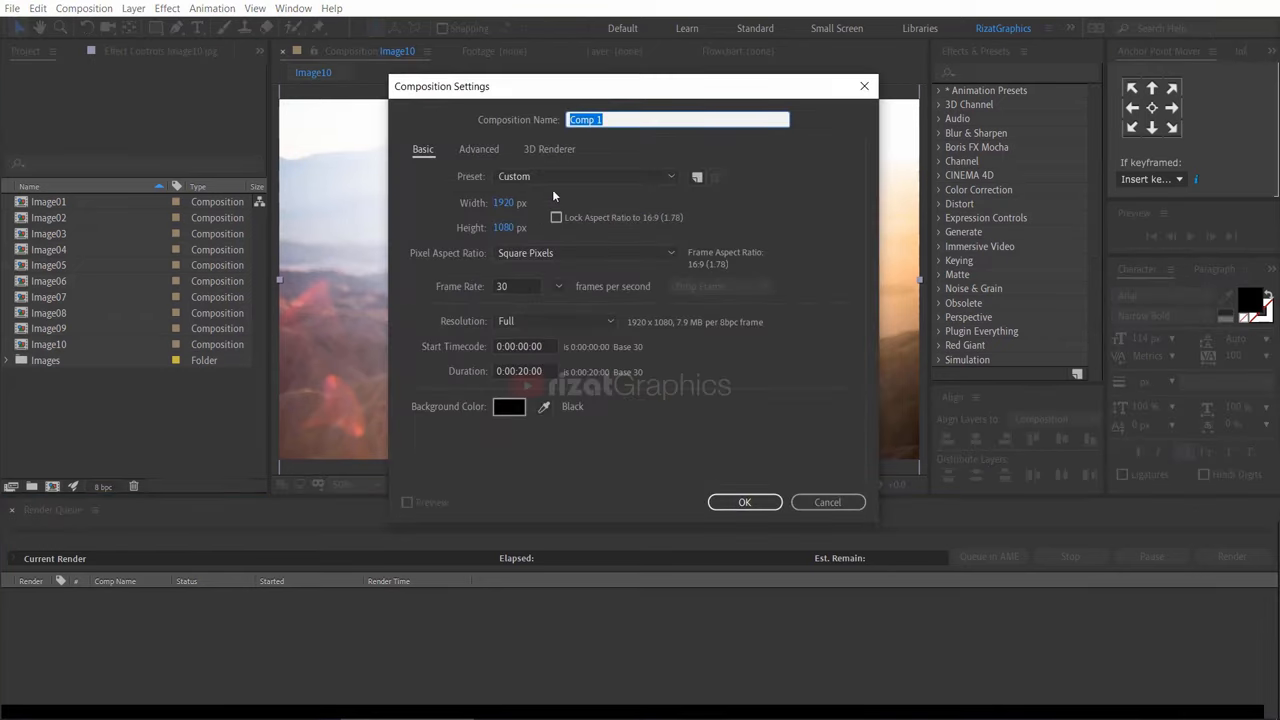
text(Main)
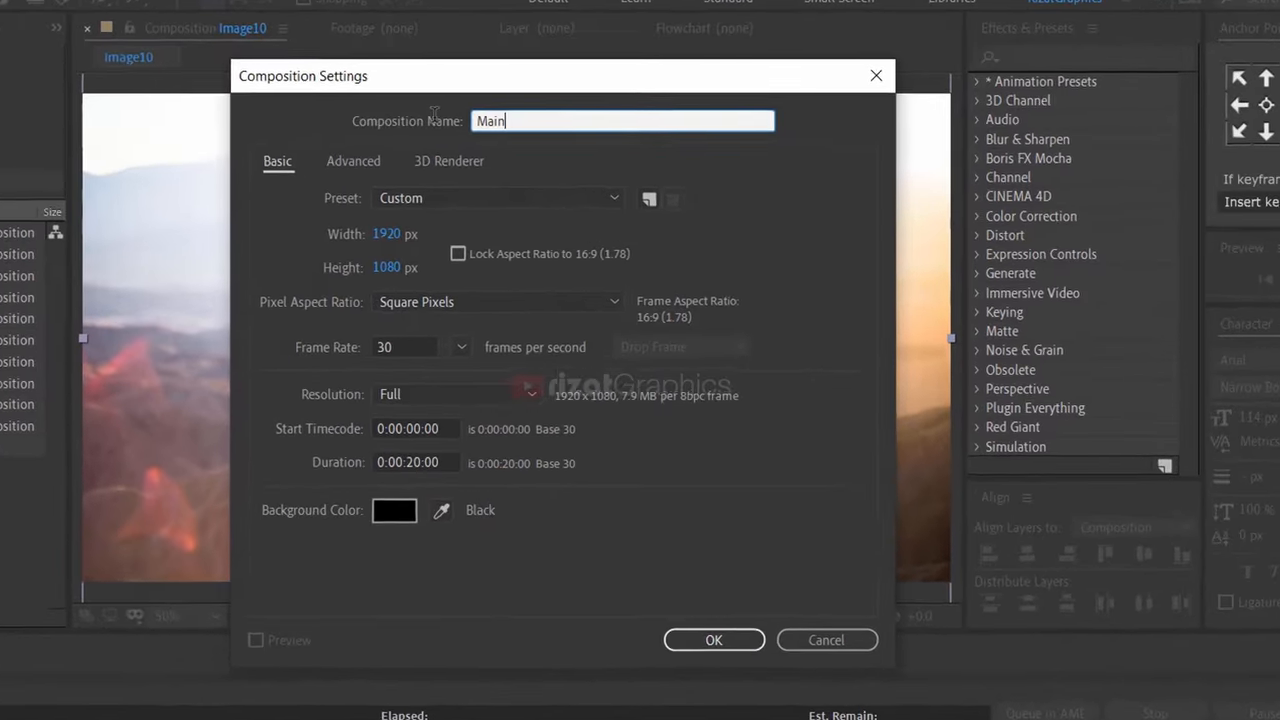
text(Com)
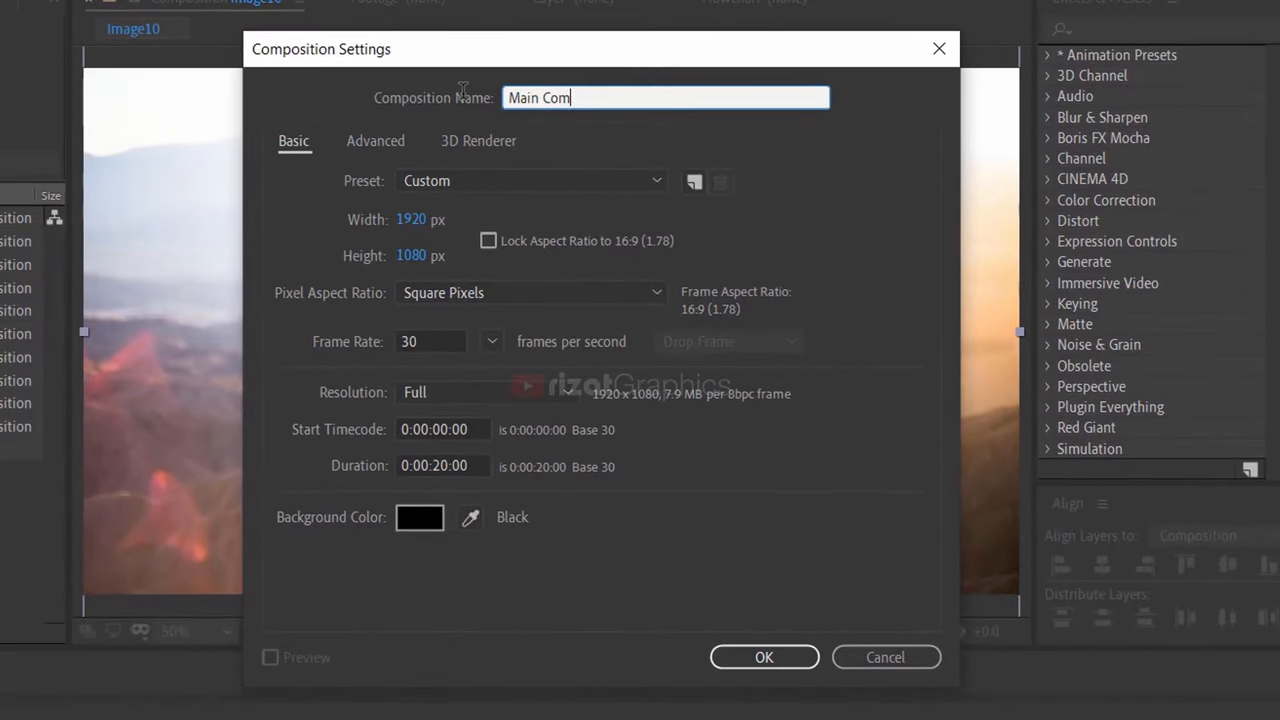
click(764, 656)
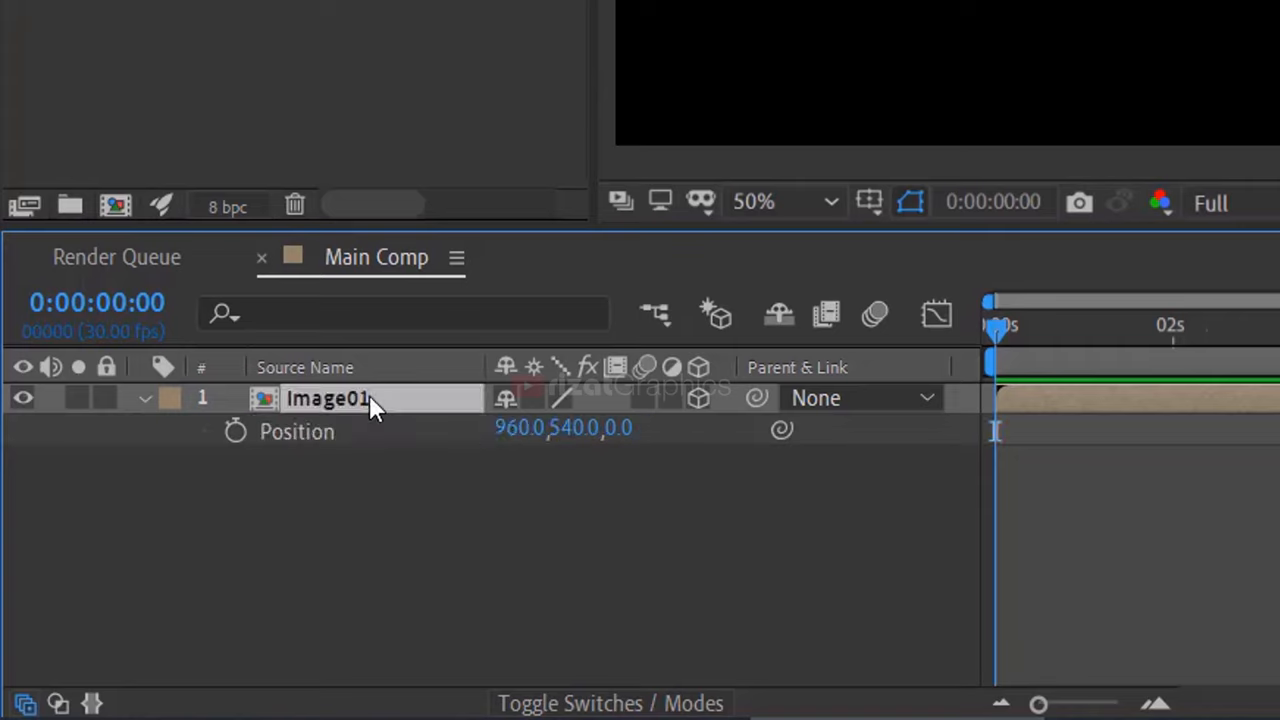
double_click(620, 428)
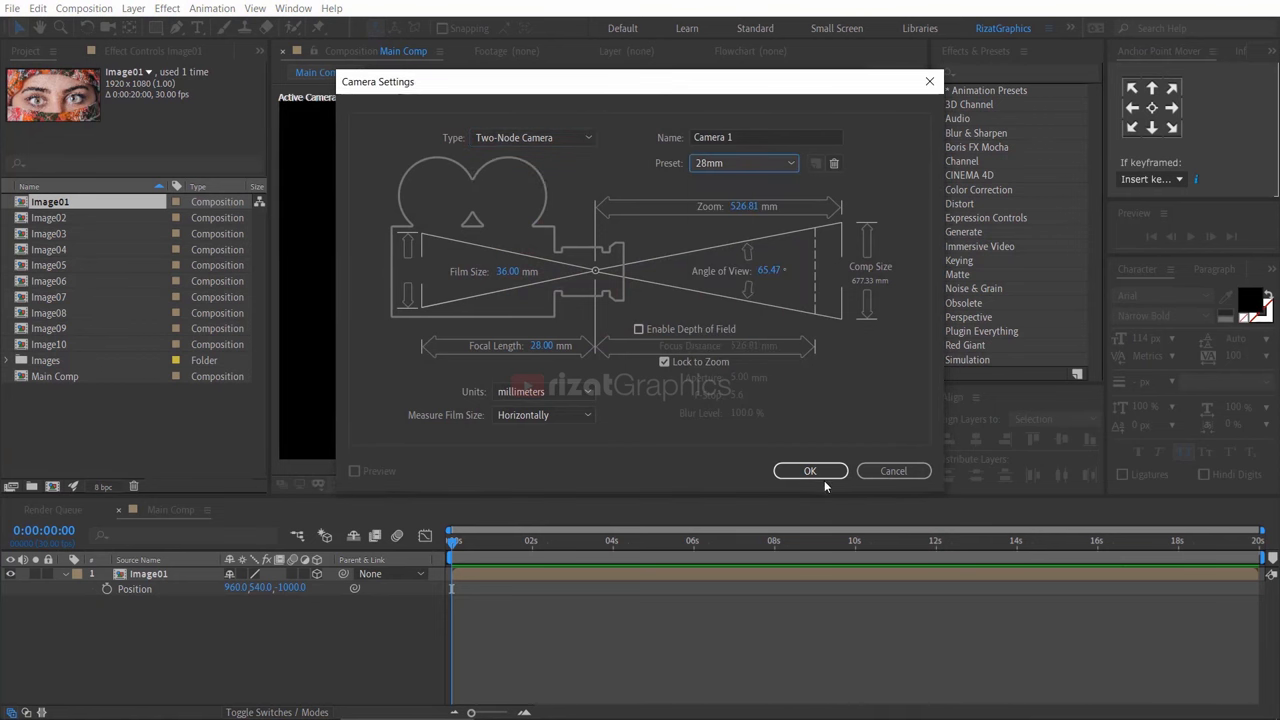
Add a 28mm camera, make Image01 3D, and add a 3D null layer named Rotate Control.
click(810, 470)
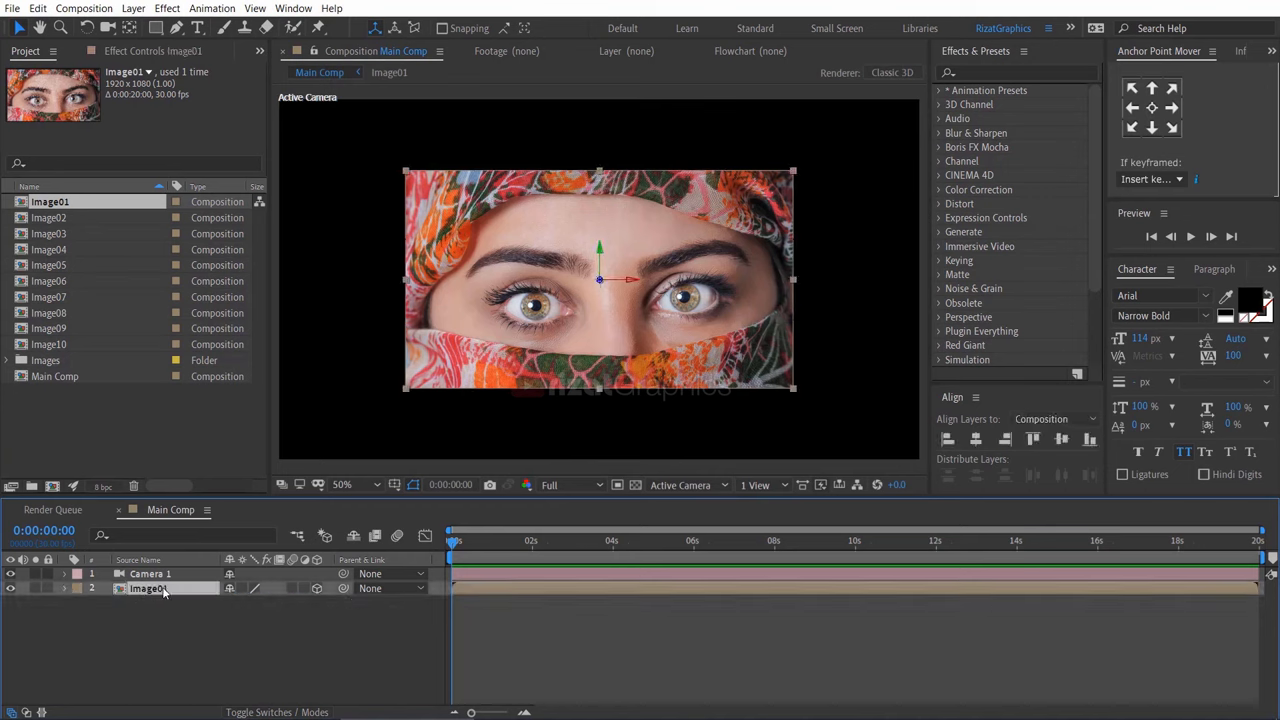
click(132, 8)
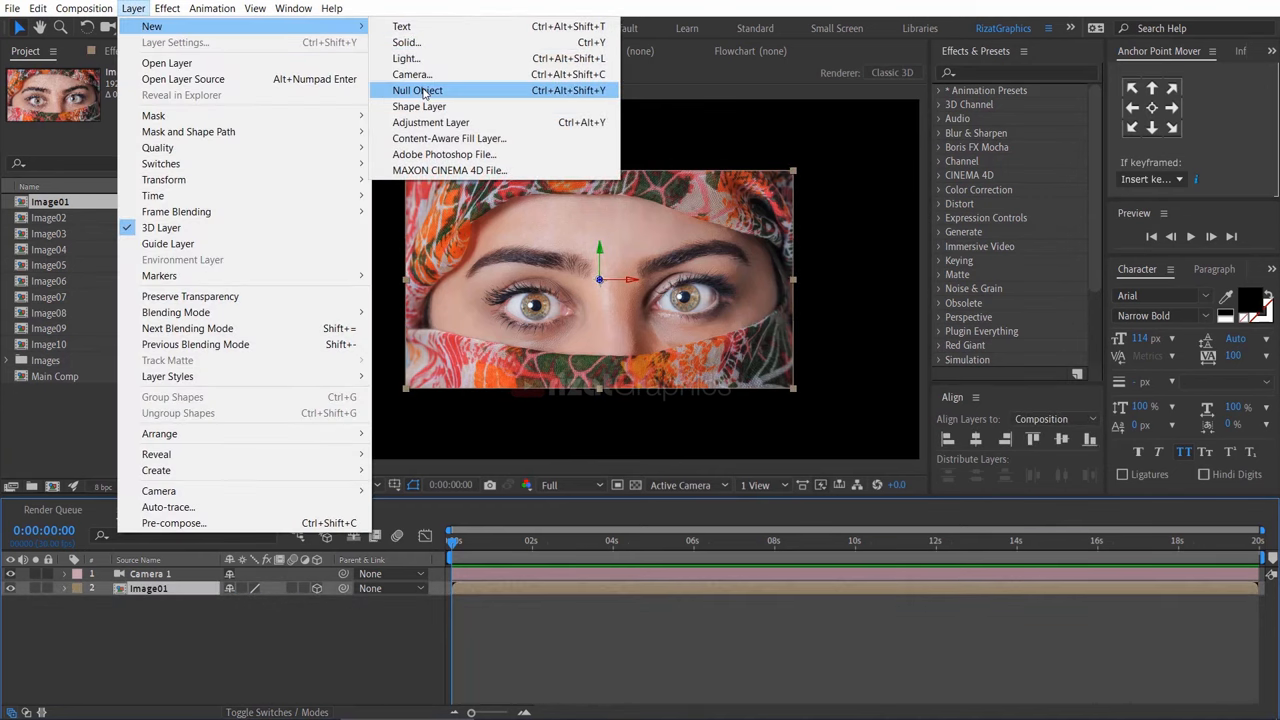
click(416, 90)
text(Rotate)
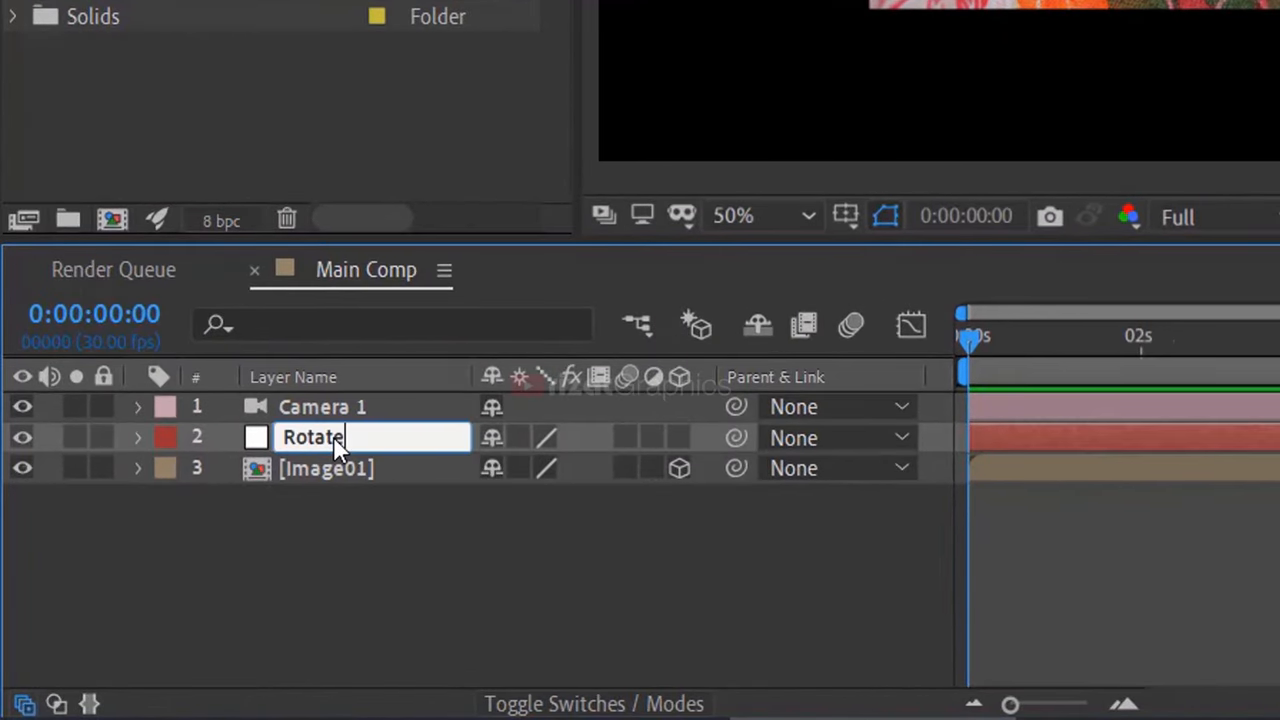
text(Control)
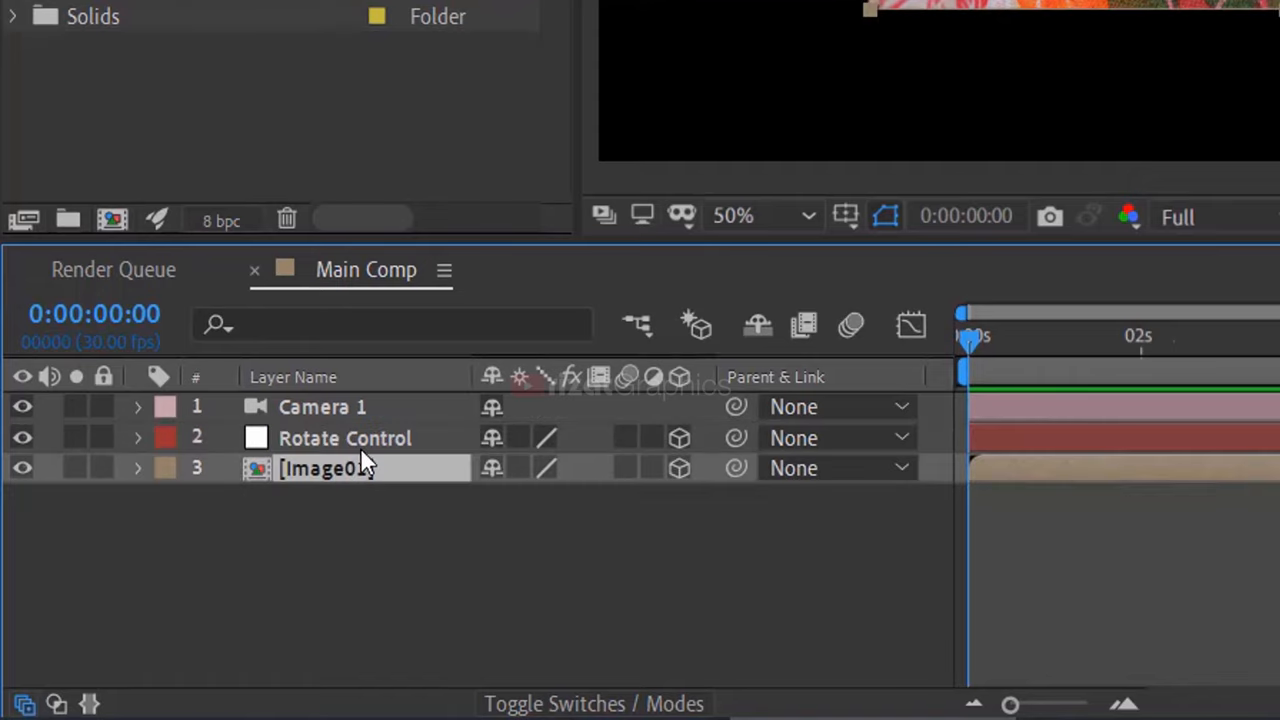
click(344, 438)
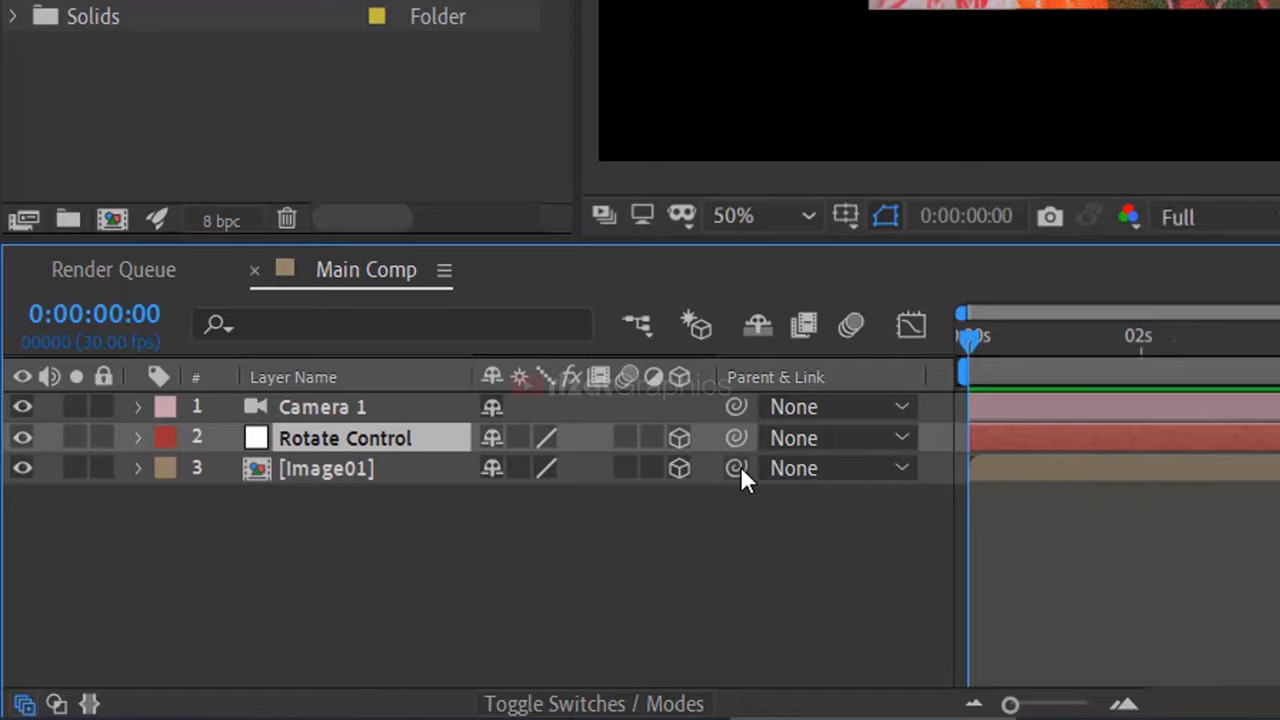
click(138, 438)
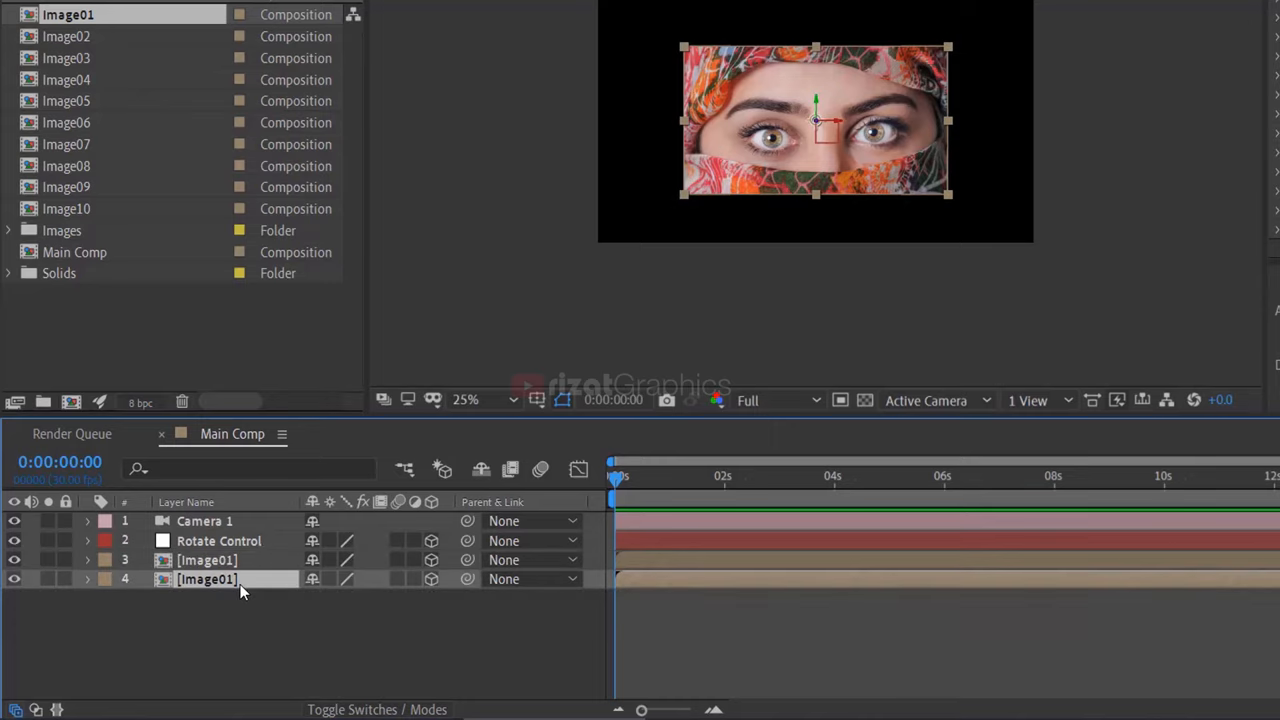
mouse_move(246, 572)
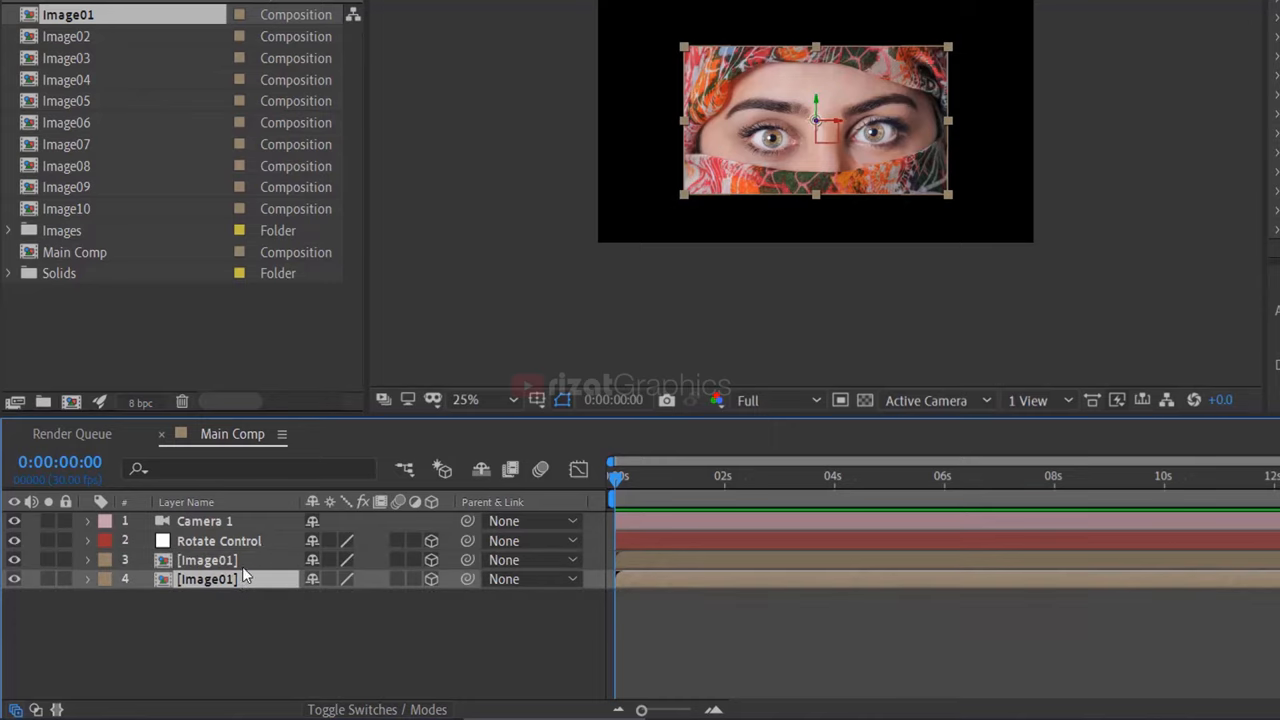
Swap the duplicated Image01 layer's source to Image02 and parent the image layers to Rotate Control.
click(68, 36)
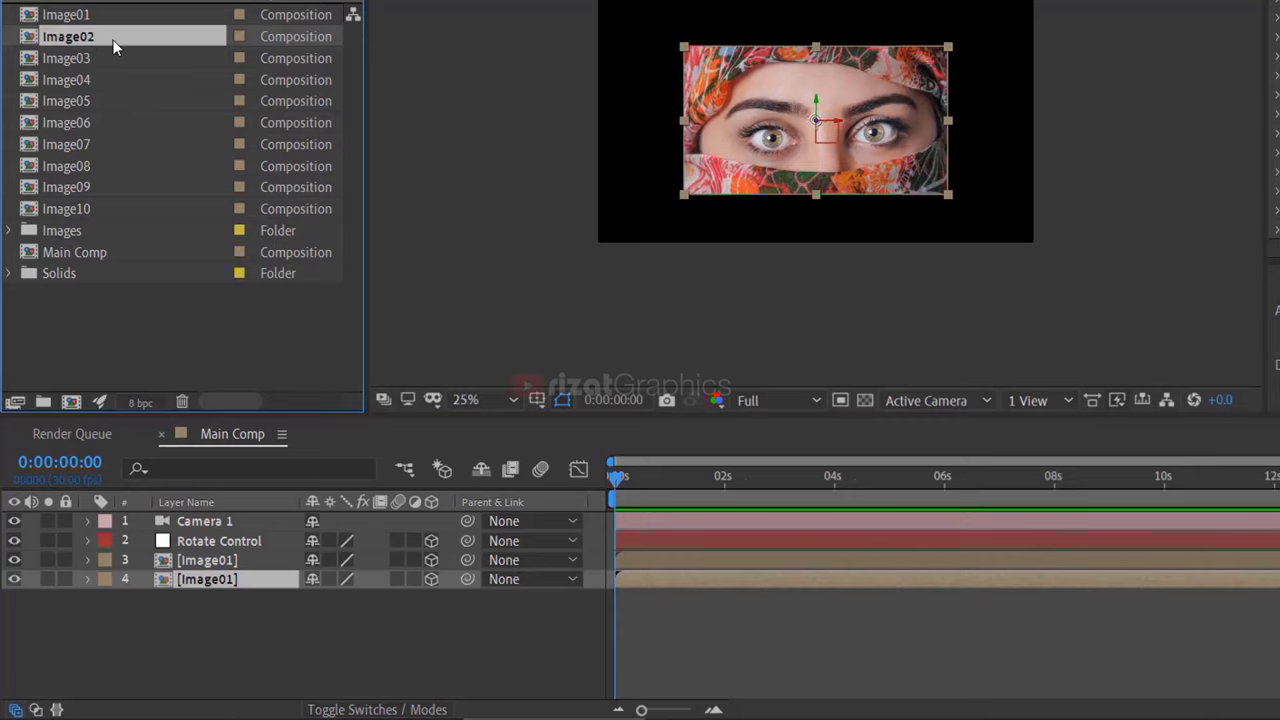
click(208, 468)
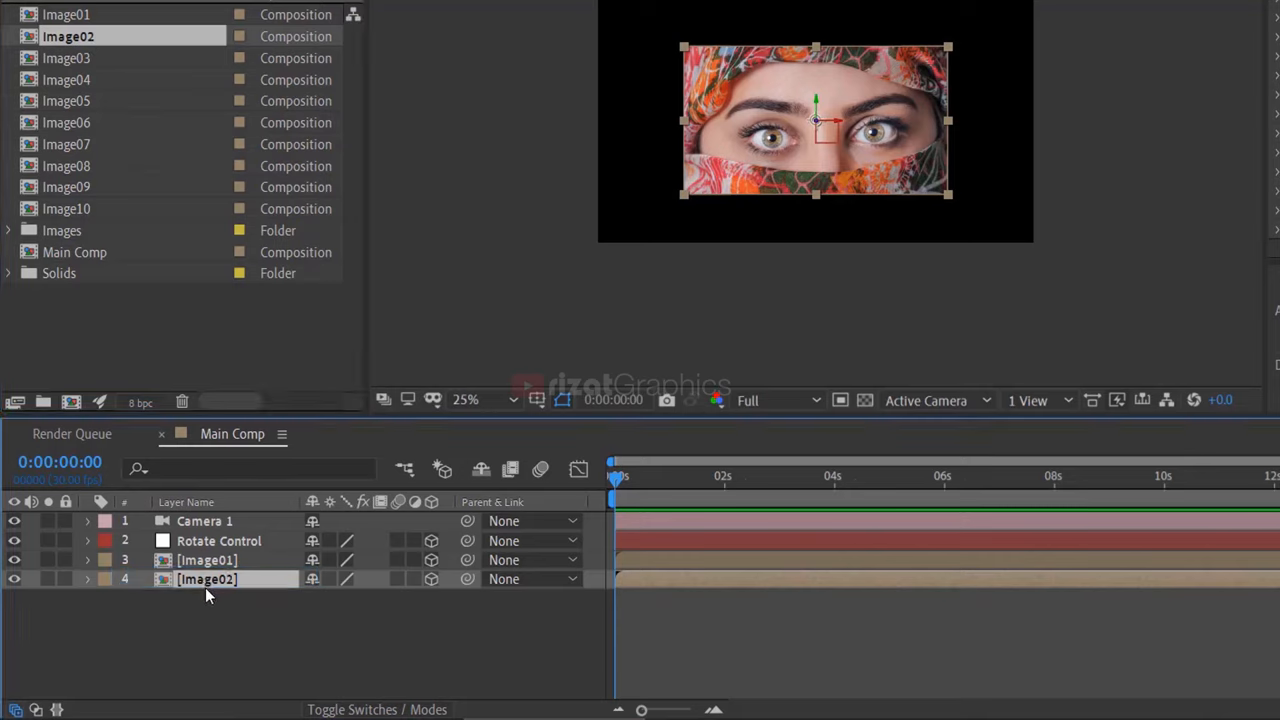
mouse_move(144, 584)
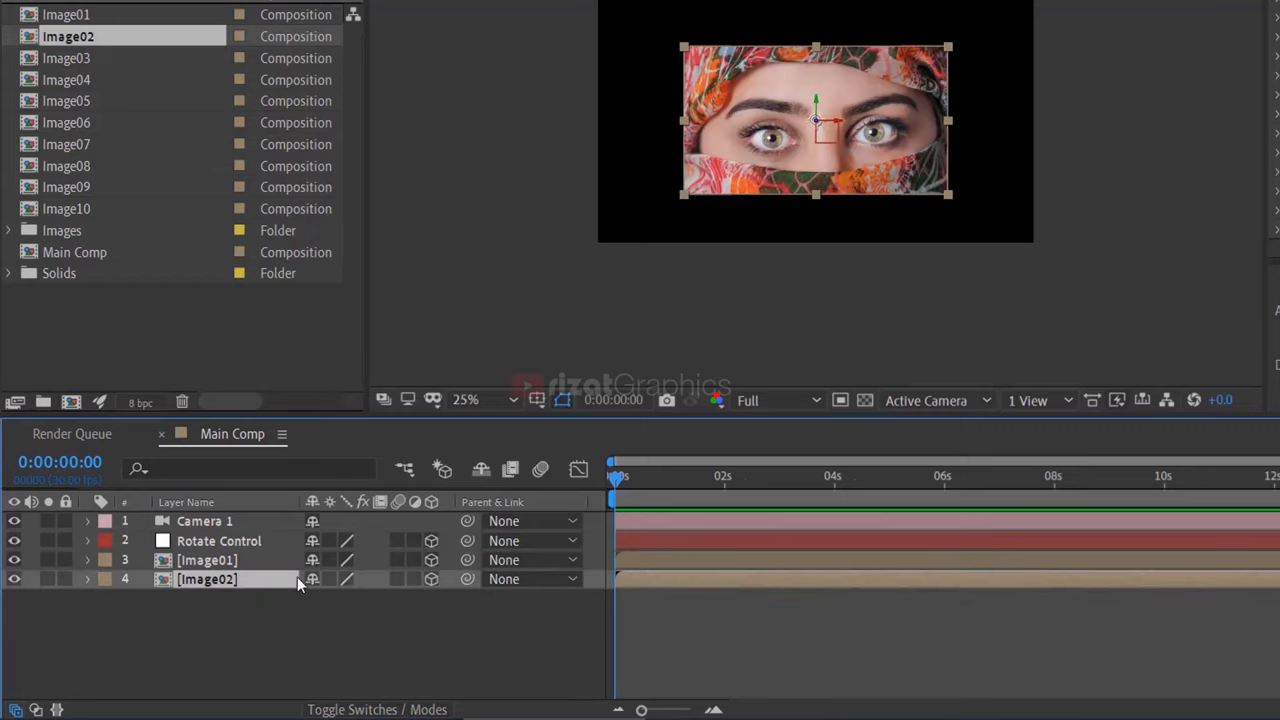
click(208, 560)
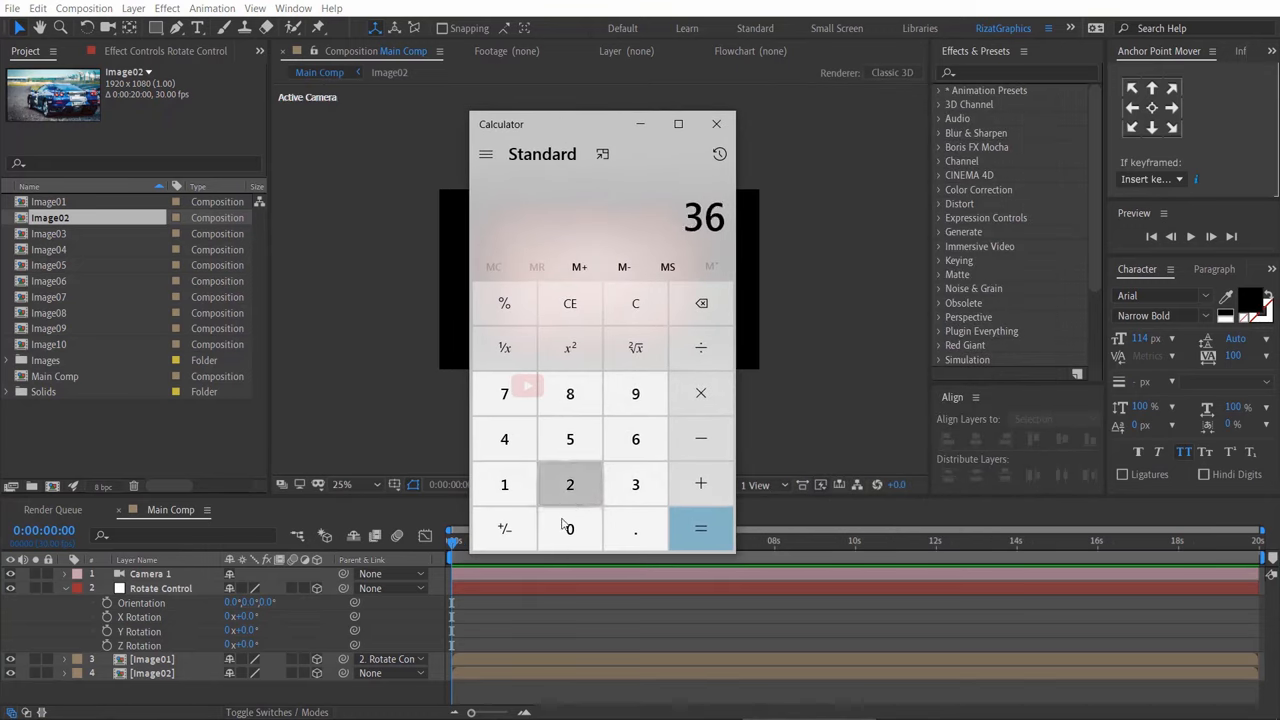
Work out 360 ÷ 10 = 36 degrees per image in Calculator.
click(700, 348)
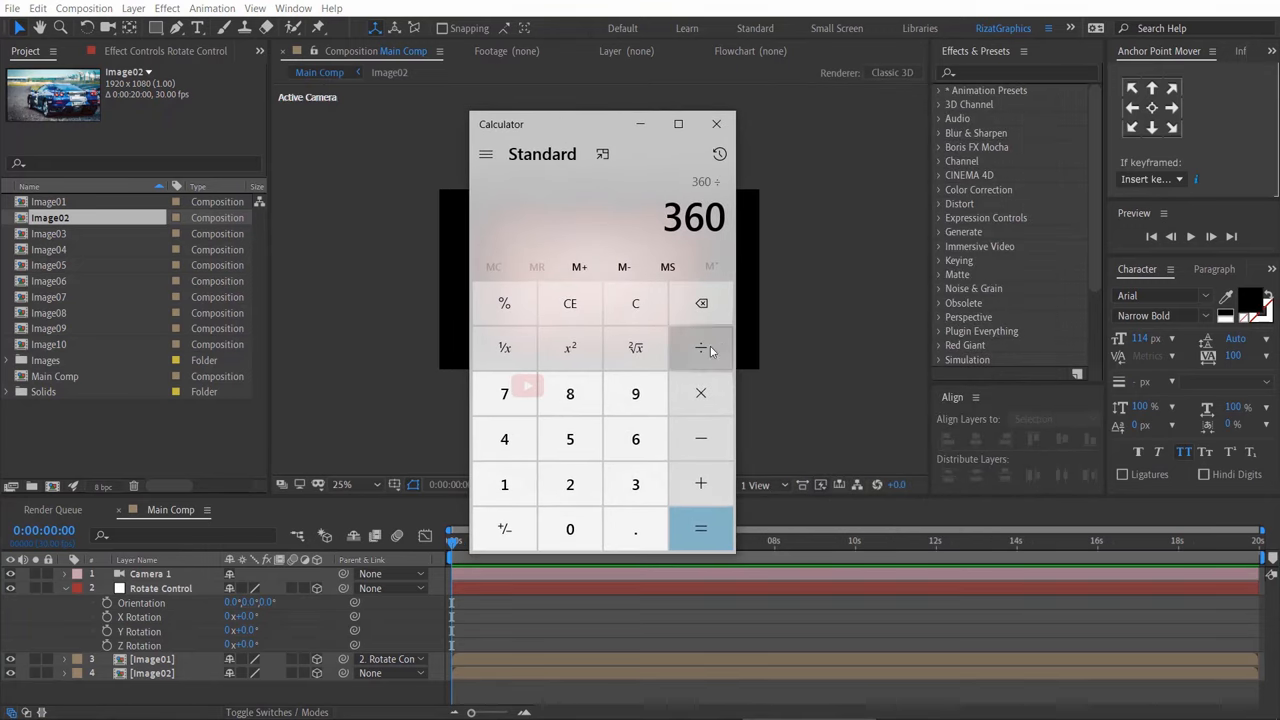
click(700, 528)
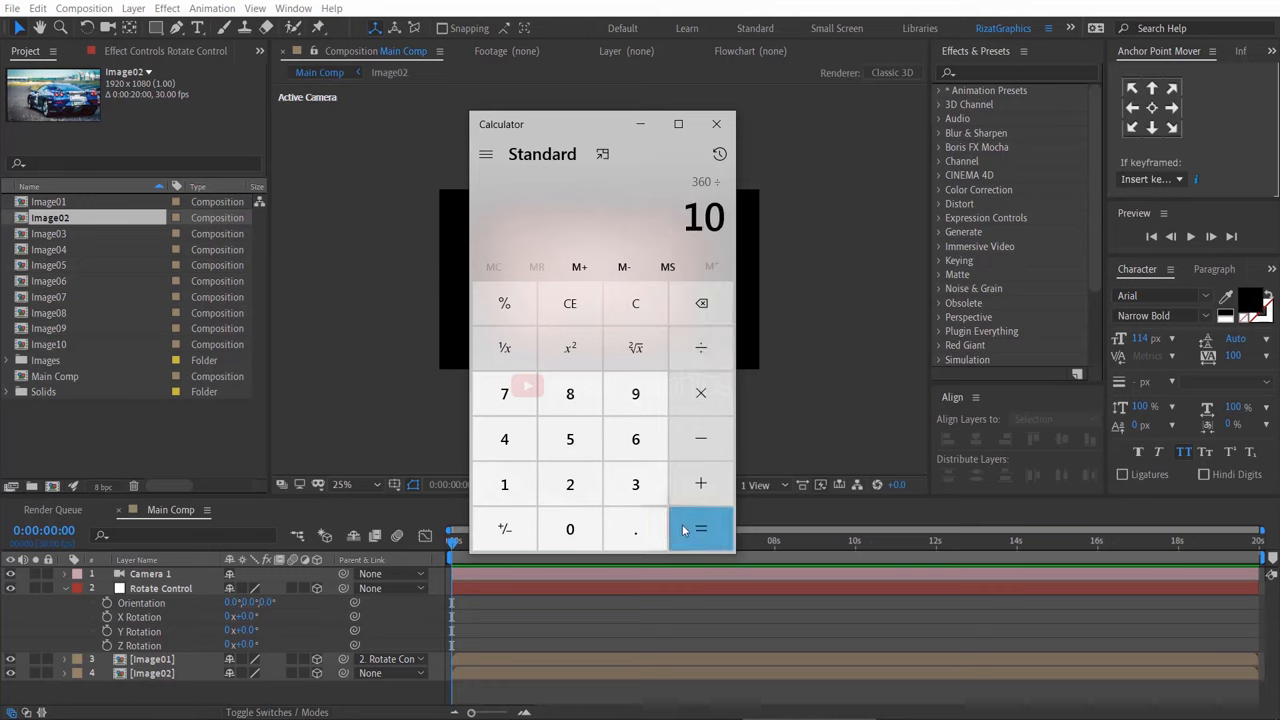
click(700, 528)
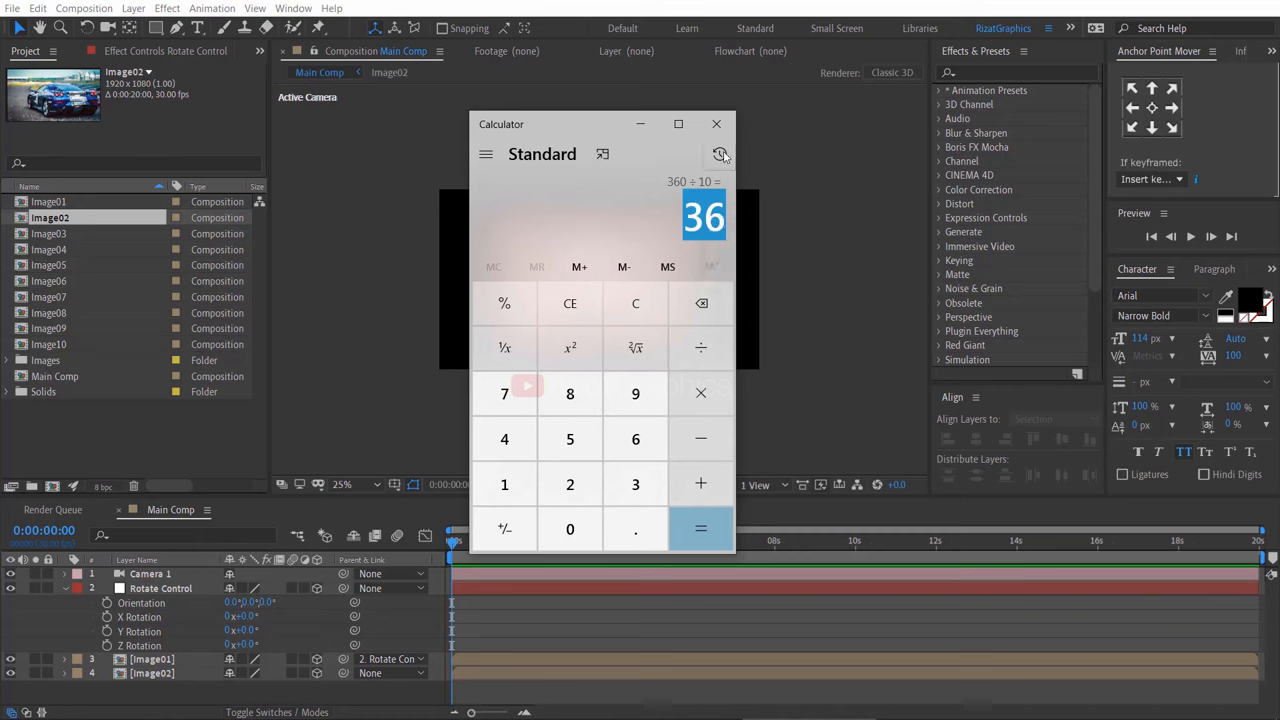
click(716, 124)
text(36)
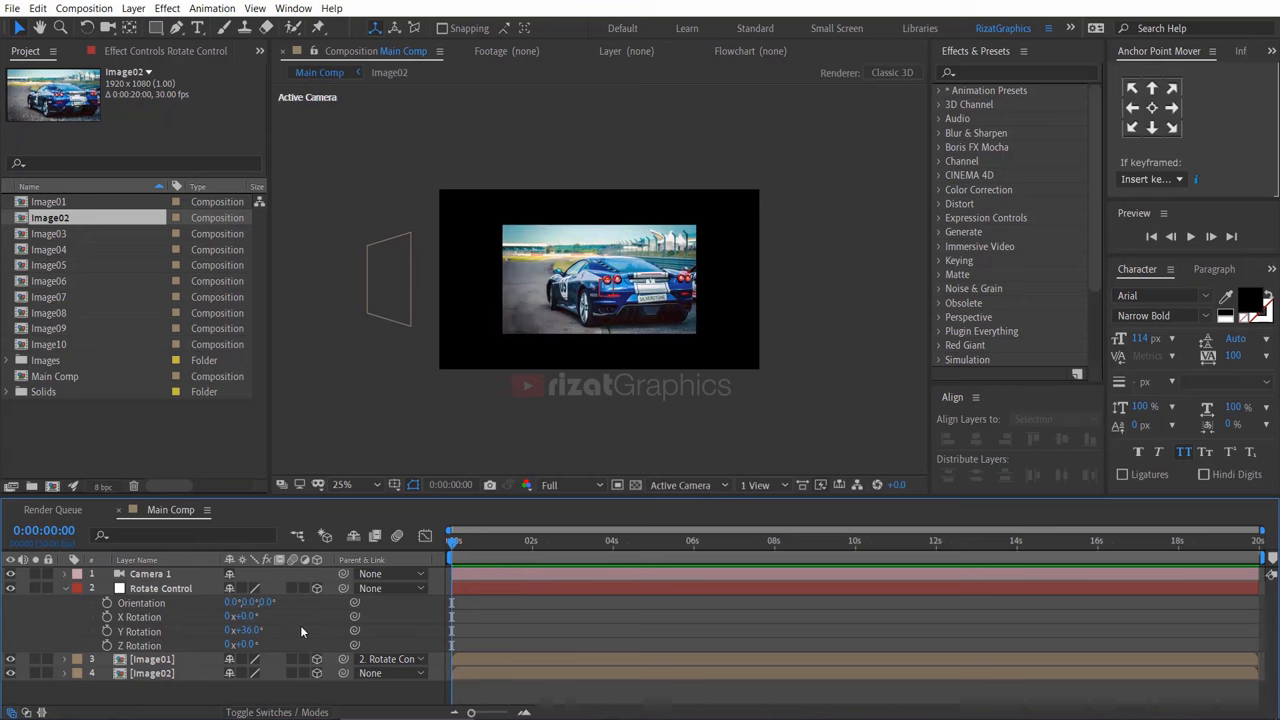
mouse_move(292, 632)
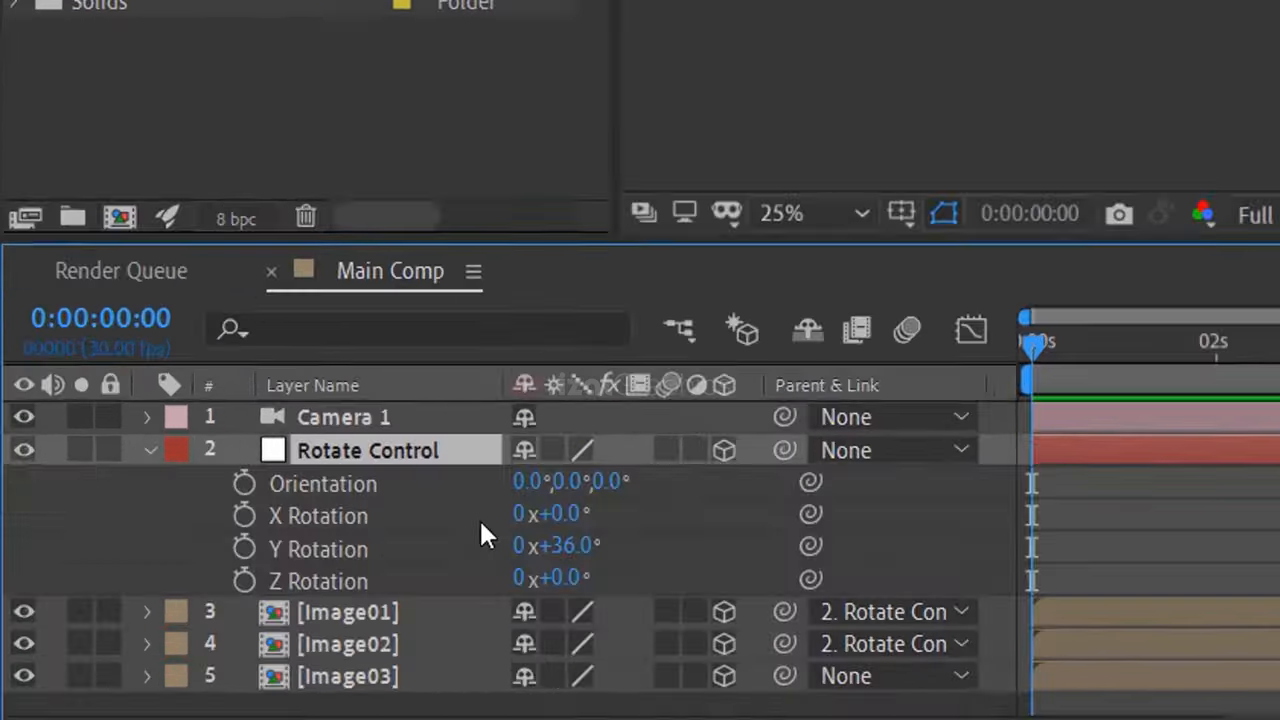
Enter 36+36 for Rotate Control's Y Rotation to position the next image.
double_click(556, 544)
text(36)
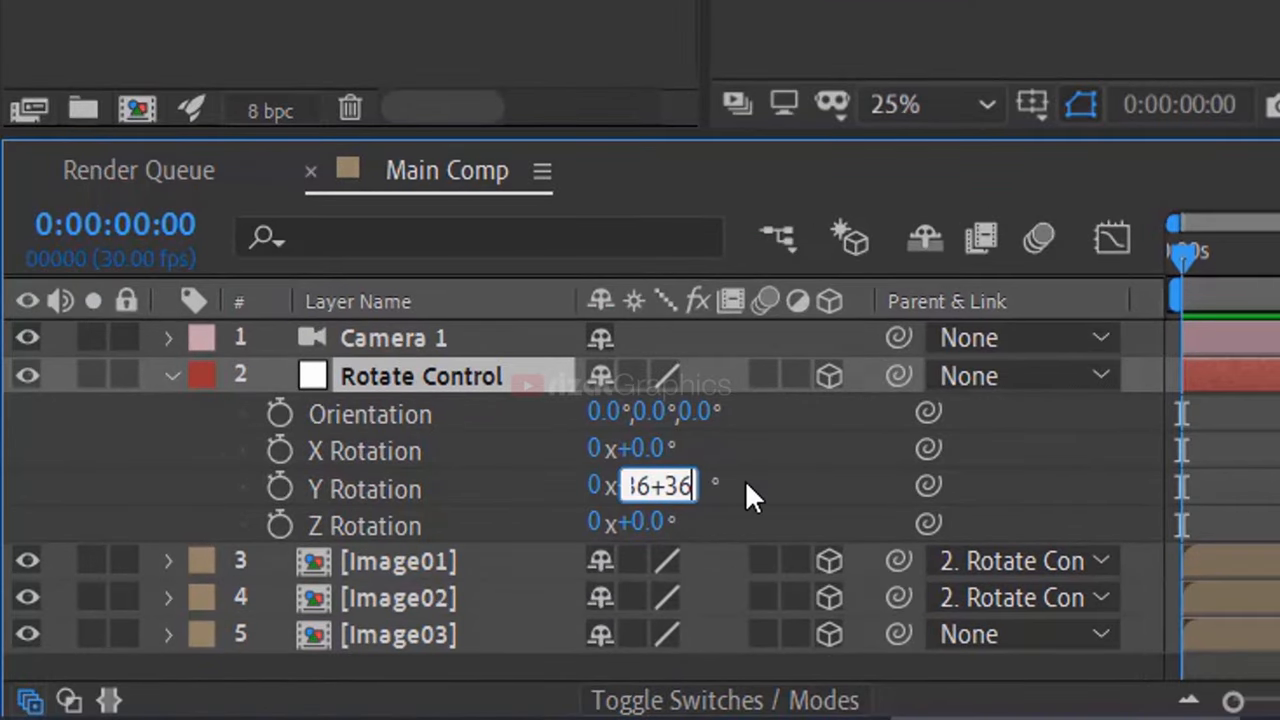
right_click(658, 486)
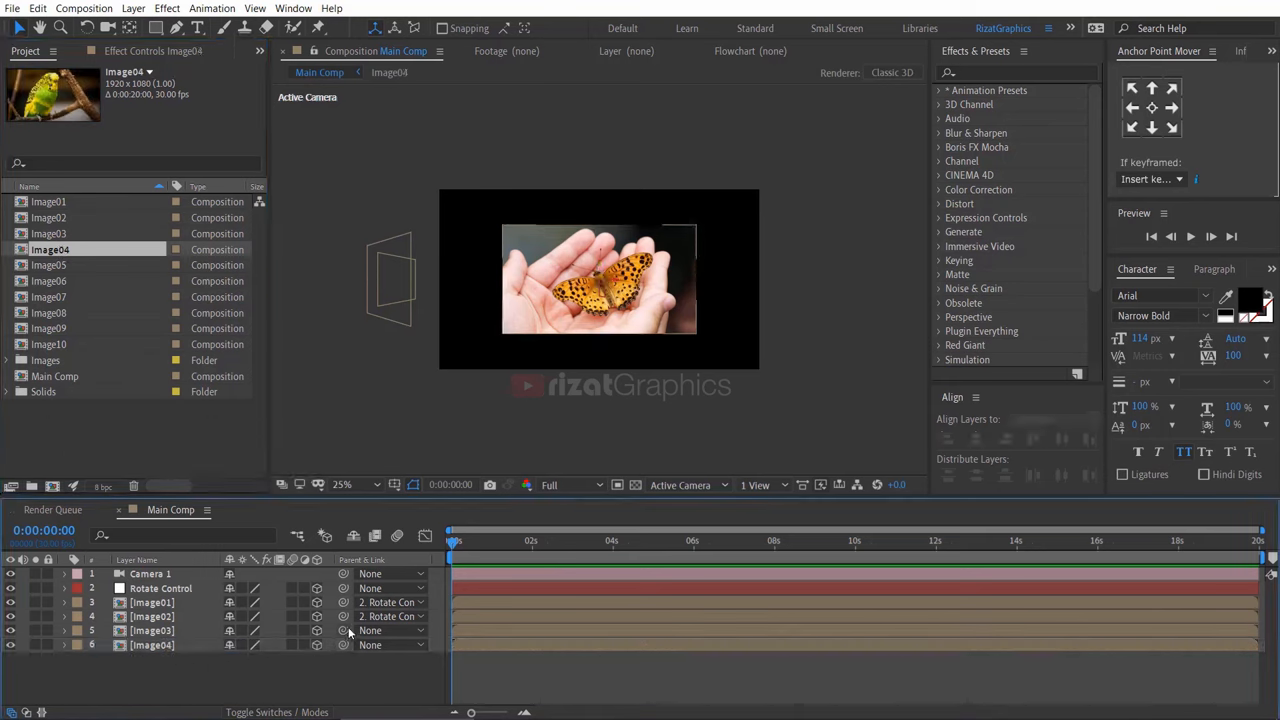
Set Rotate Control's Y Rotation value to 108.
click(390, 632)
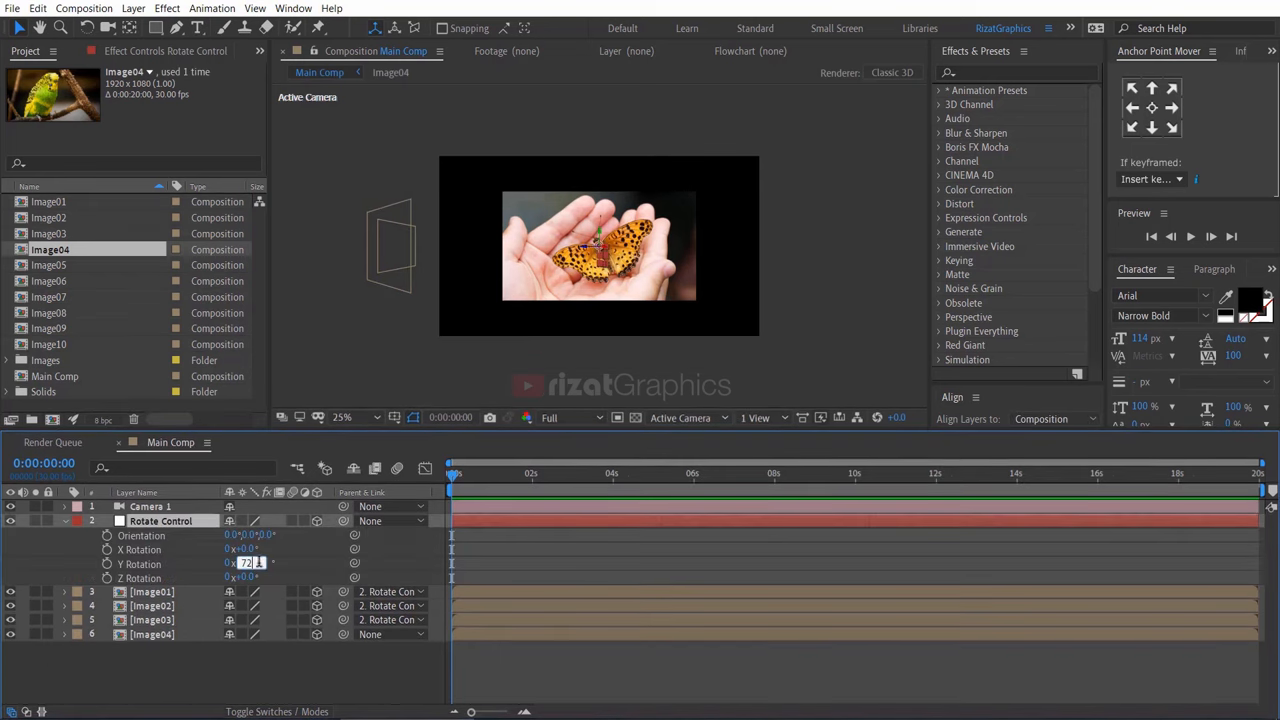
text(108)
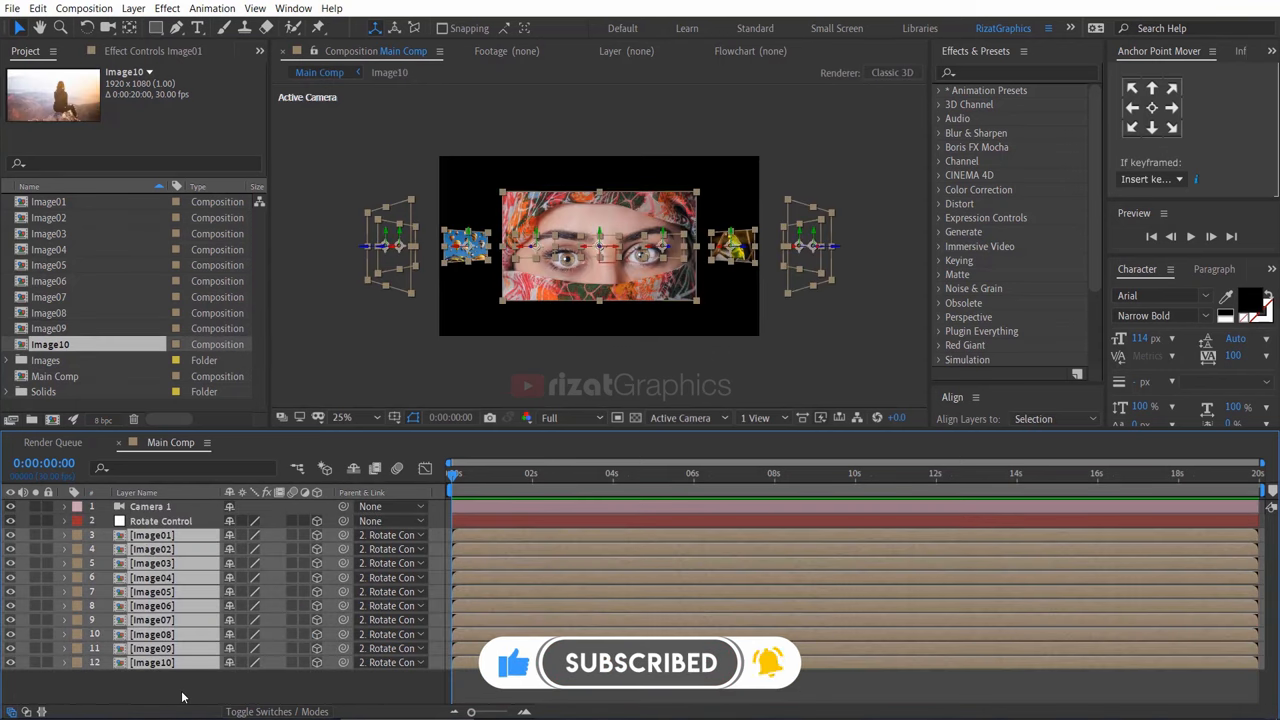
Keyframe Rotate Control's Y Rotation from 0s, adding further 36° step keyframes later on the timeline.
click(64, 520)
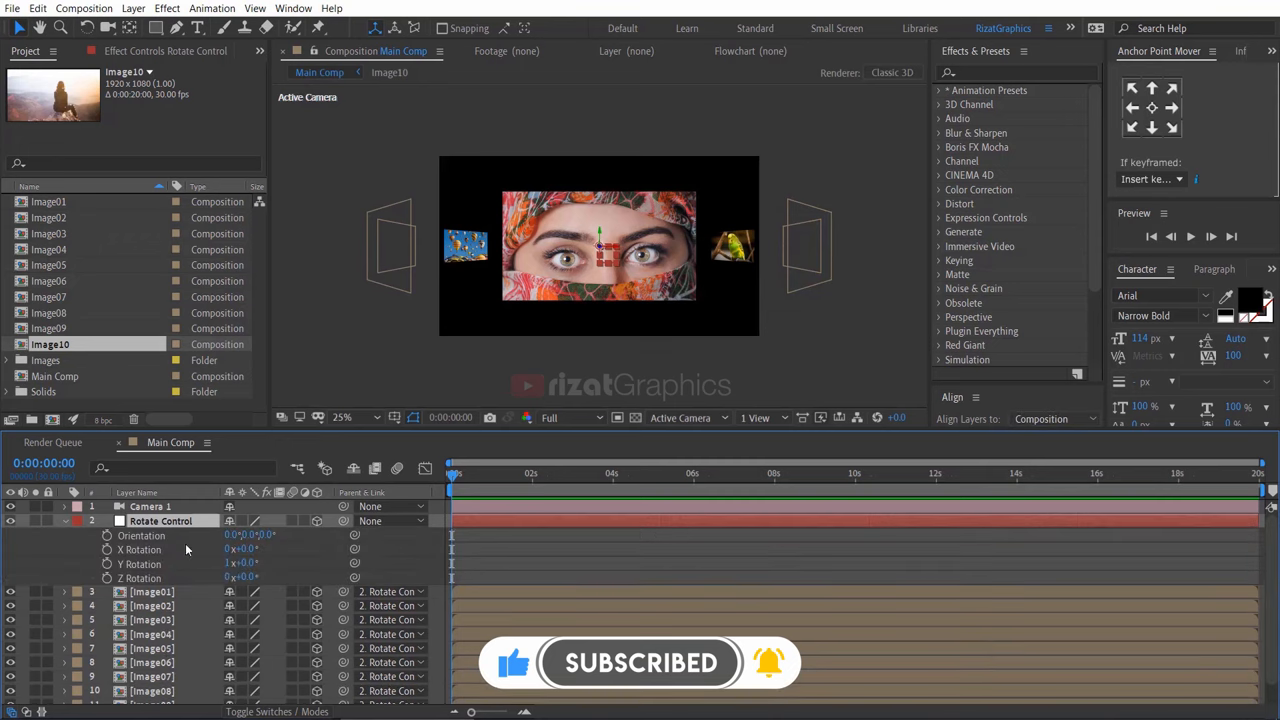
click(240, 564)
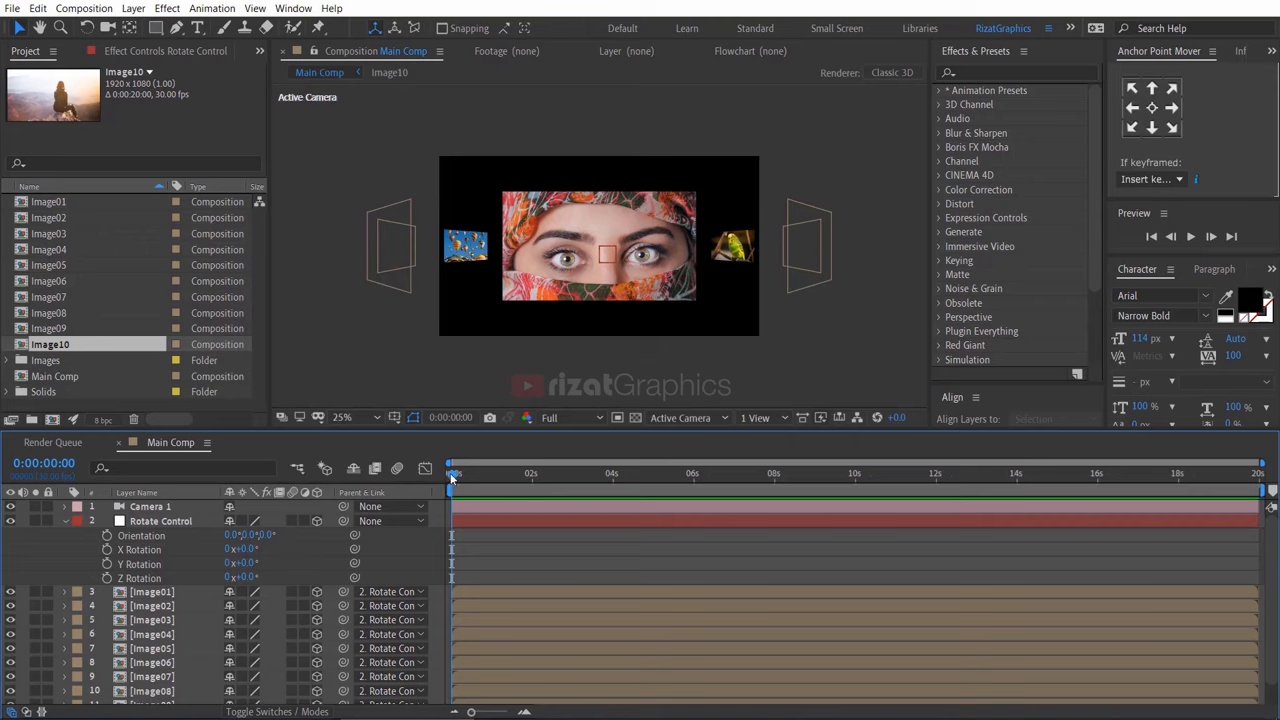
click(140, 564)
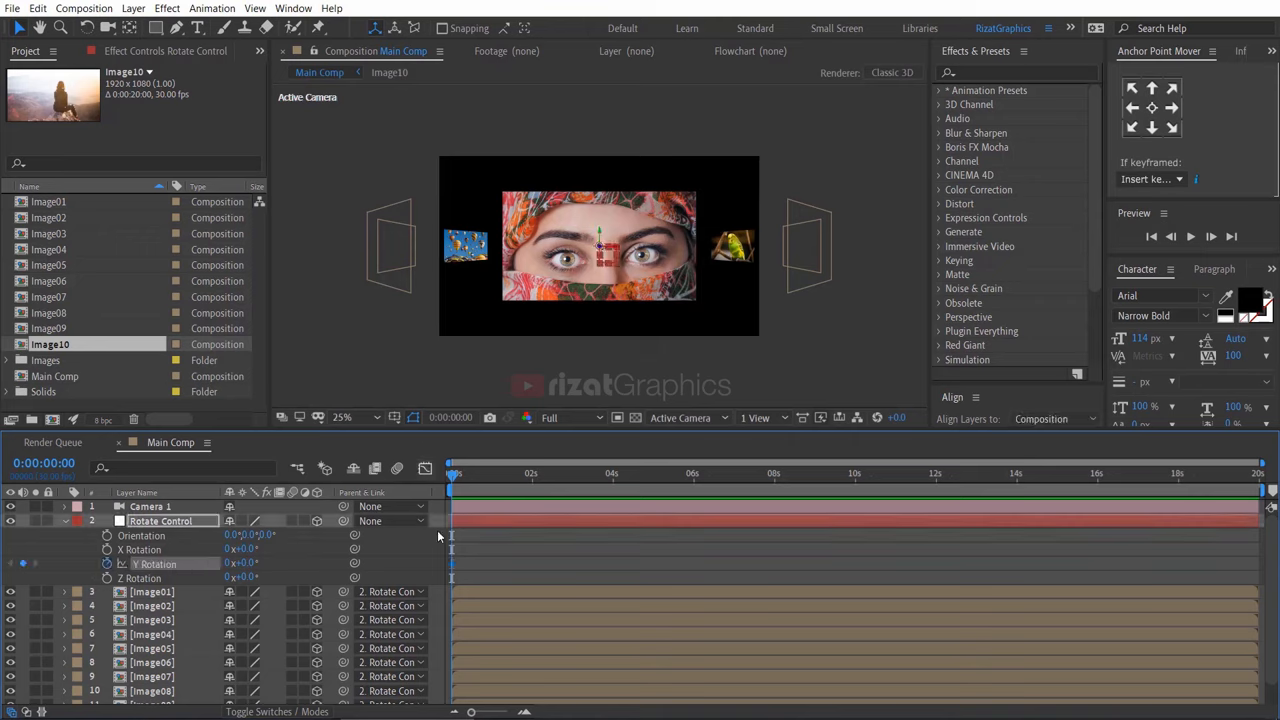
drag(452, 474, 530, 474)
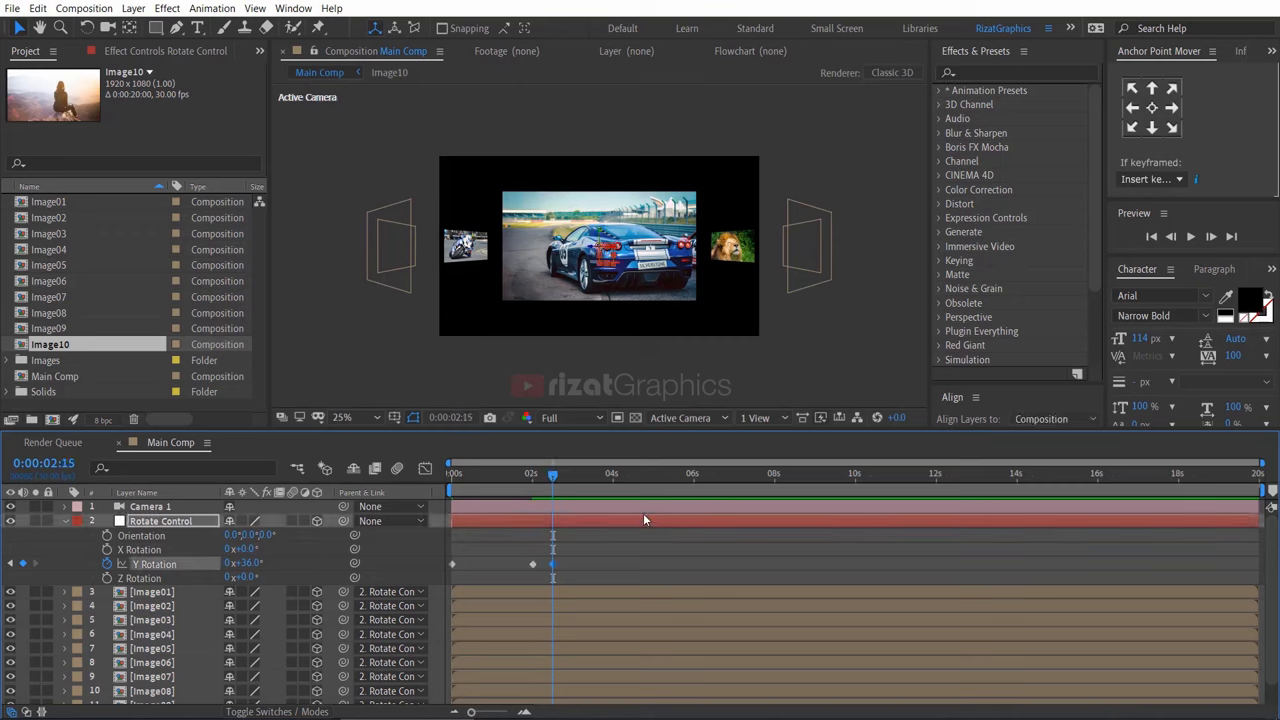
mouse_move(640, 482)
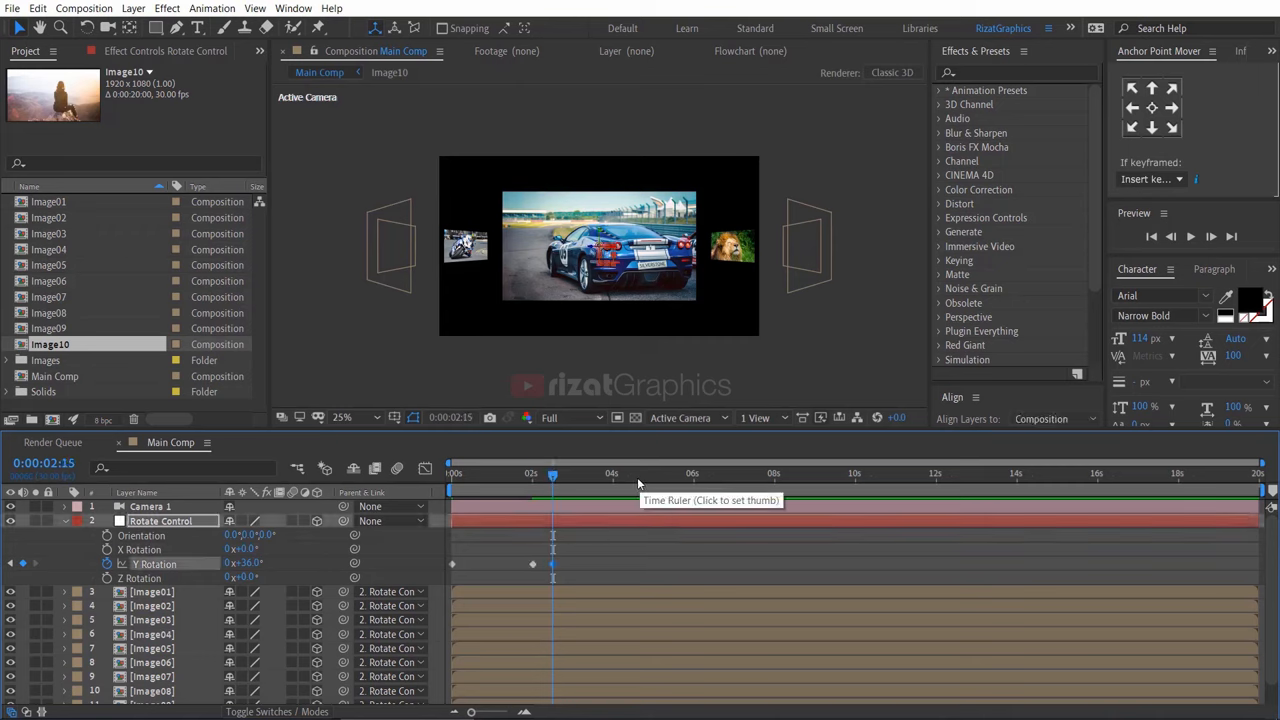
click(632, 472)
text(72)
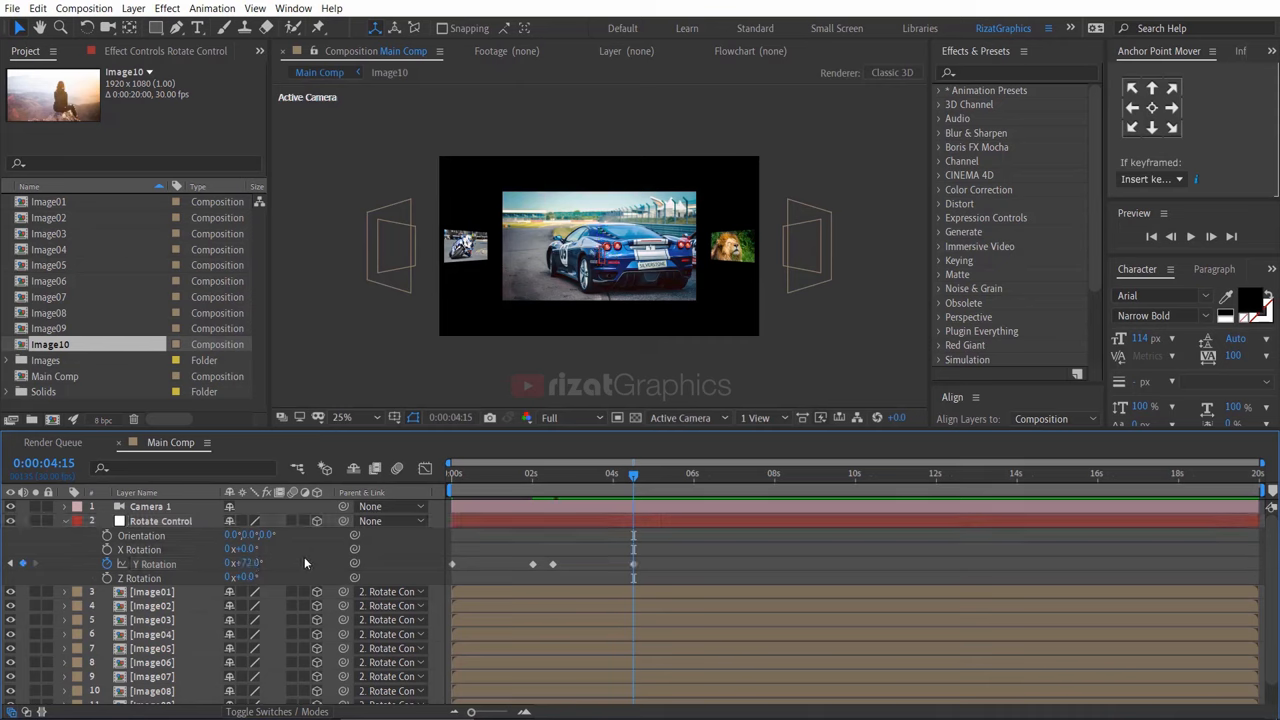
click(876, 472)
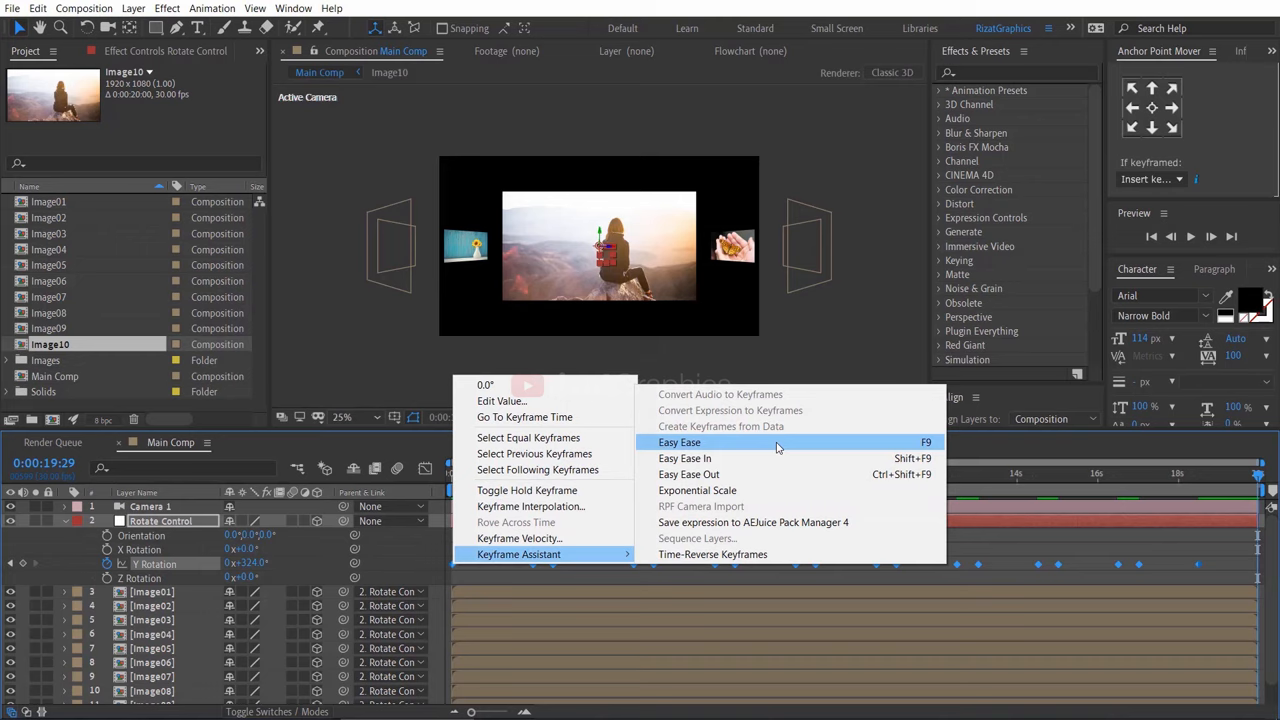
Apply Easy Ease (F9) to all of Rotate Control's Y Rotation keyframes.
click(680, 442)
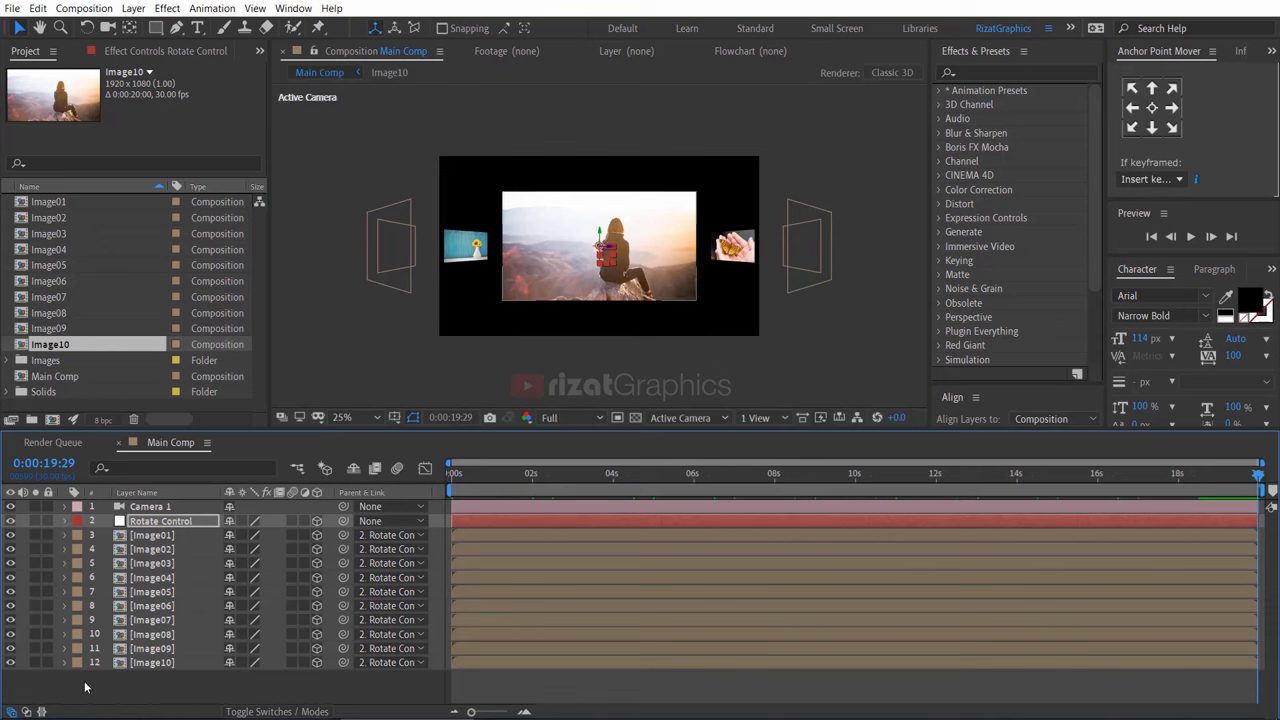
Create a gray 1920×1080 solid (Gray Solid 1) and move it to the bottom of the layer stack.
right_click(160, 520)
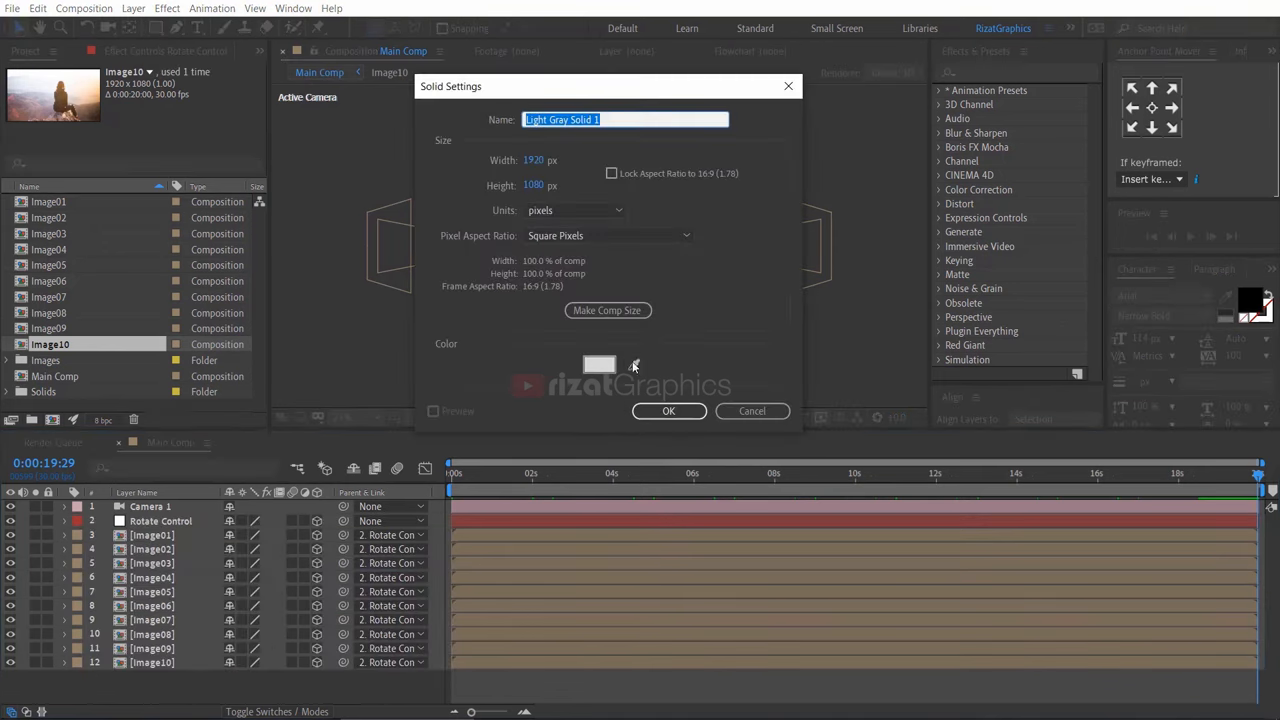
click(600, 364)
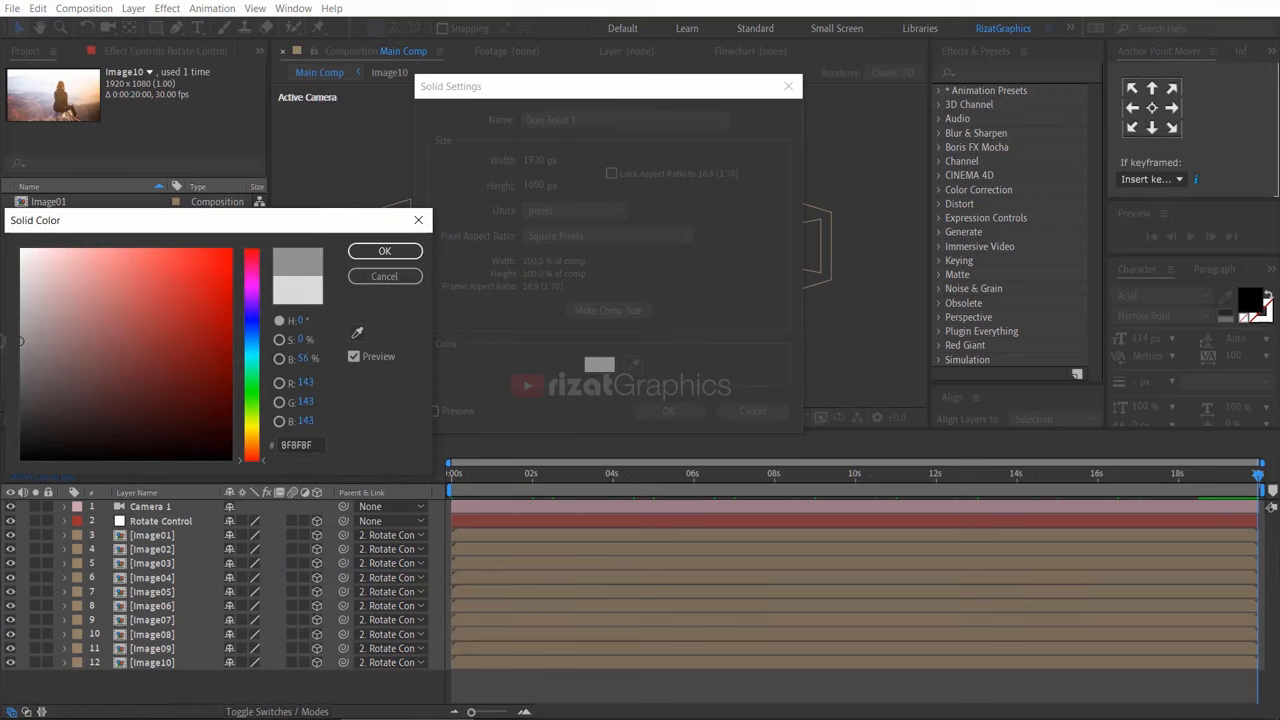
click(384, 250)
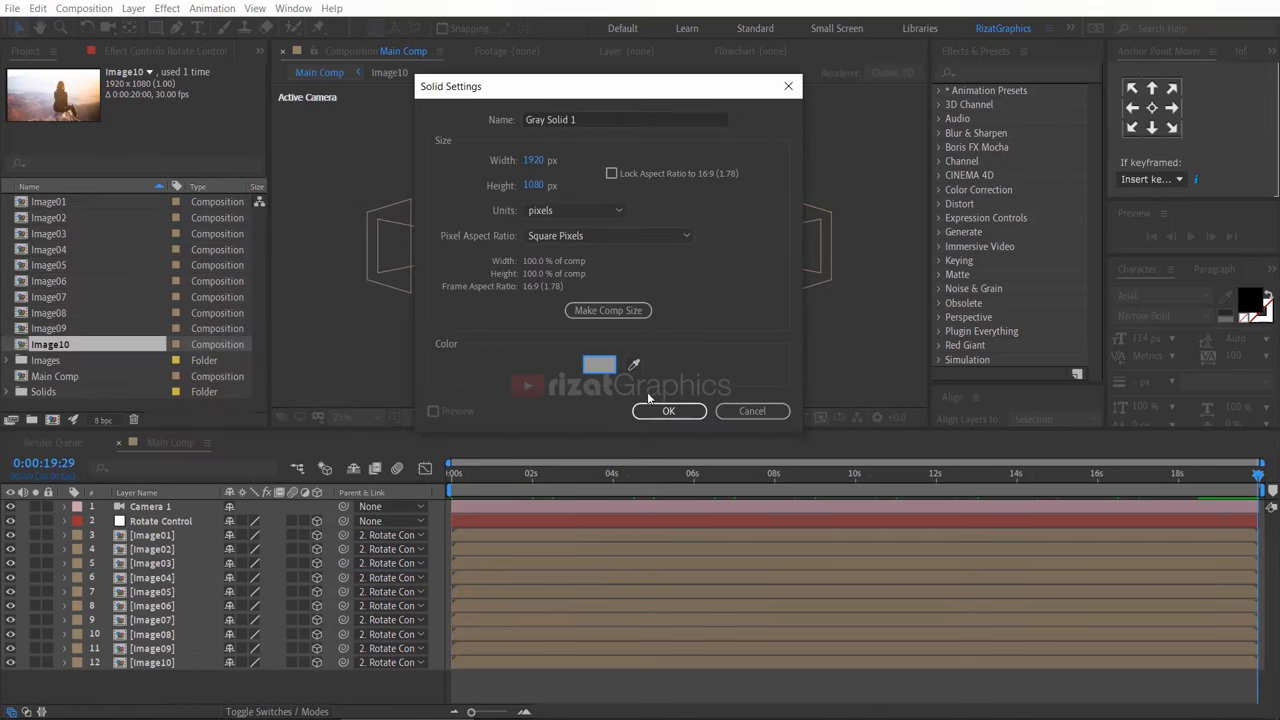
click(668, 412)
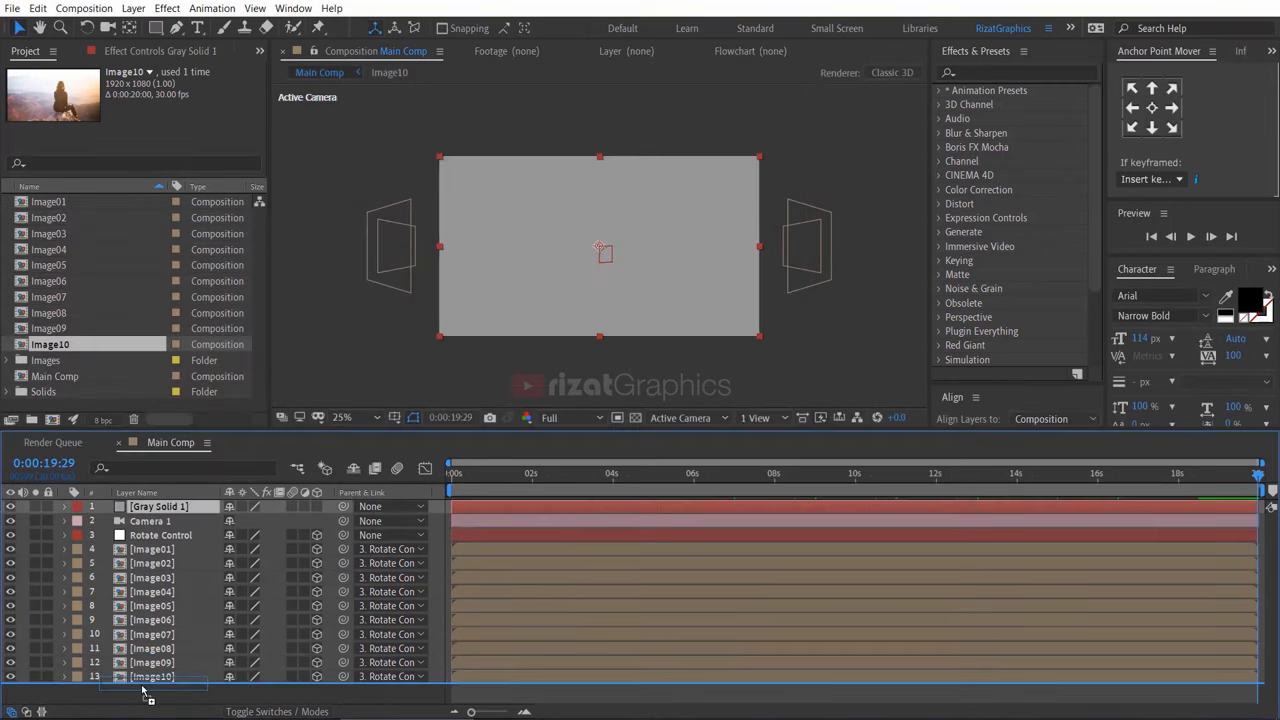
drag(160, 506, 150, 680)
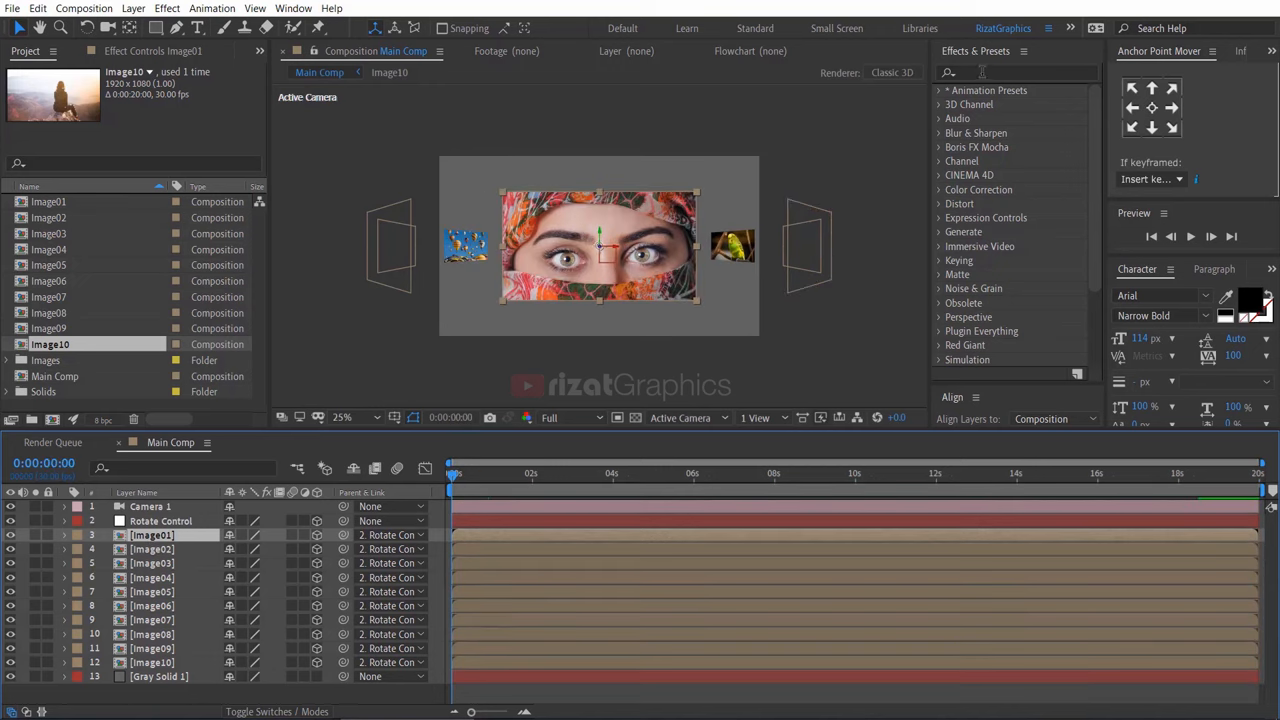
Find VC Reflect via 'vc' search, apply it to Image01 and adjust its Reflection Distance.
text(vc)
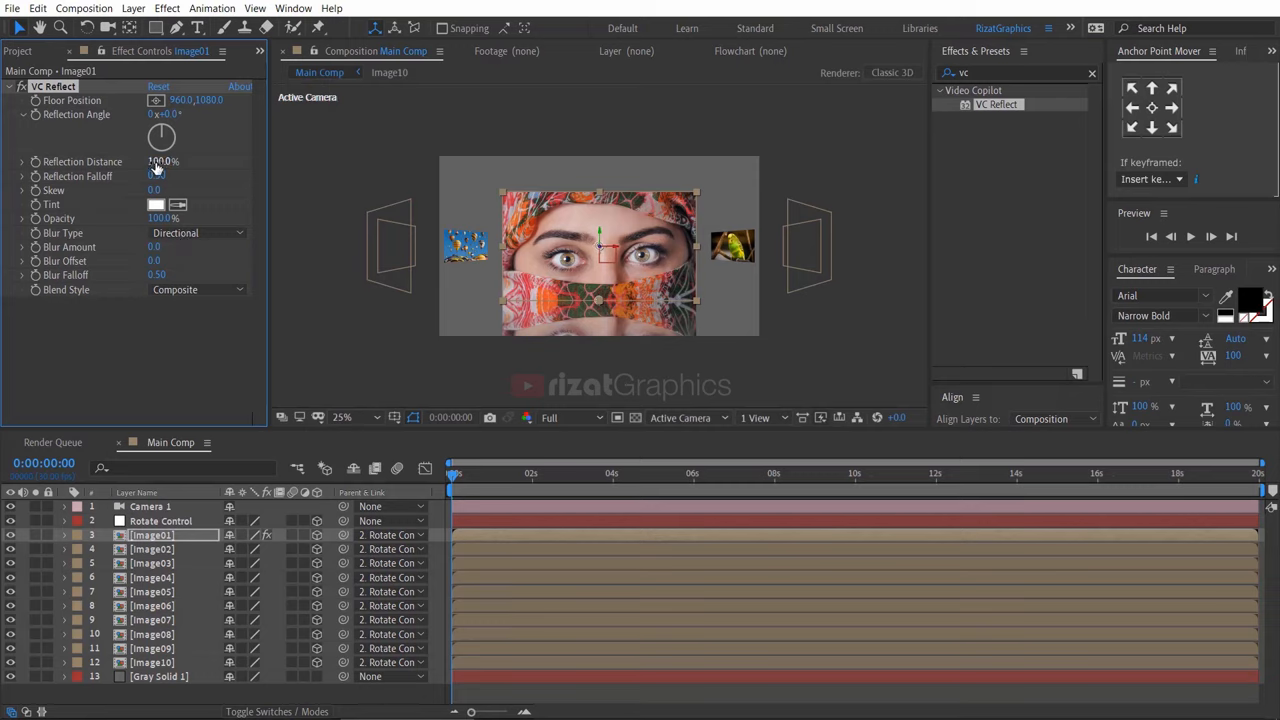
drag(160, 160, 148, 160)
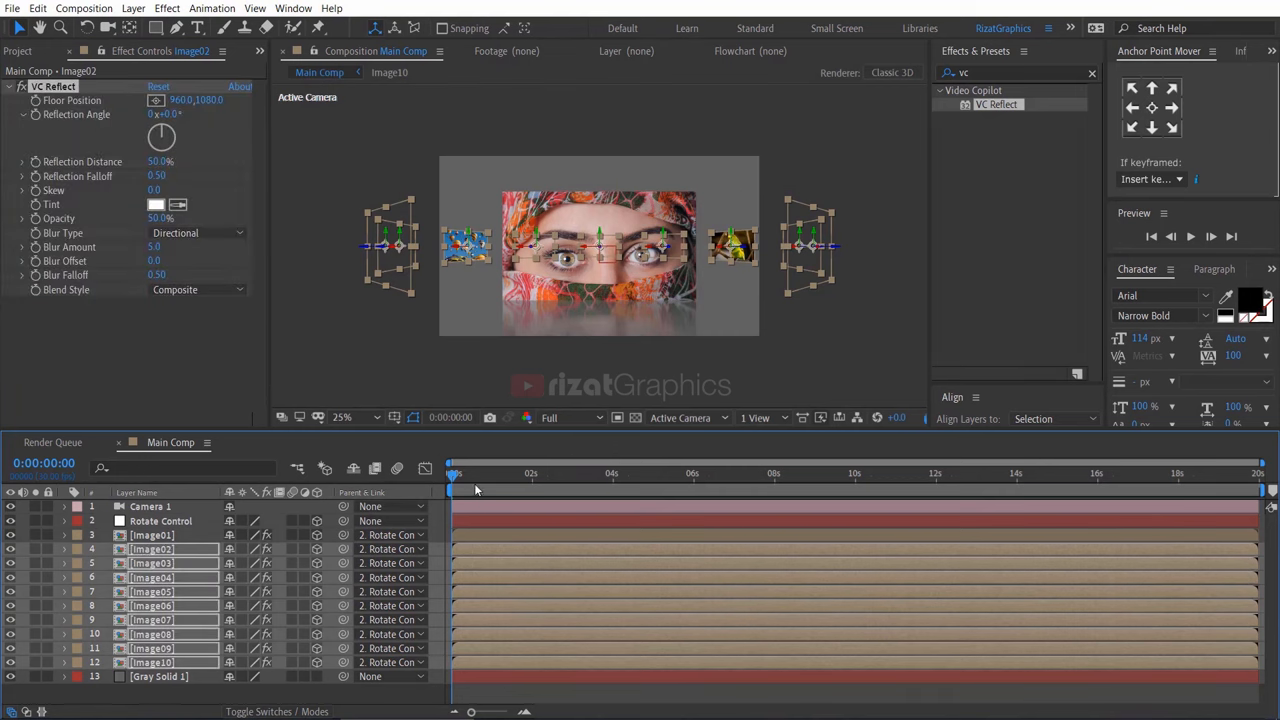
drag(452, 472, 478, 472)
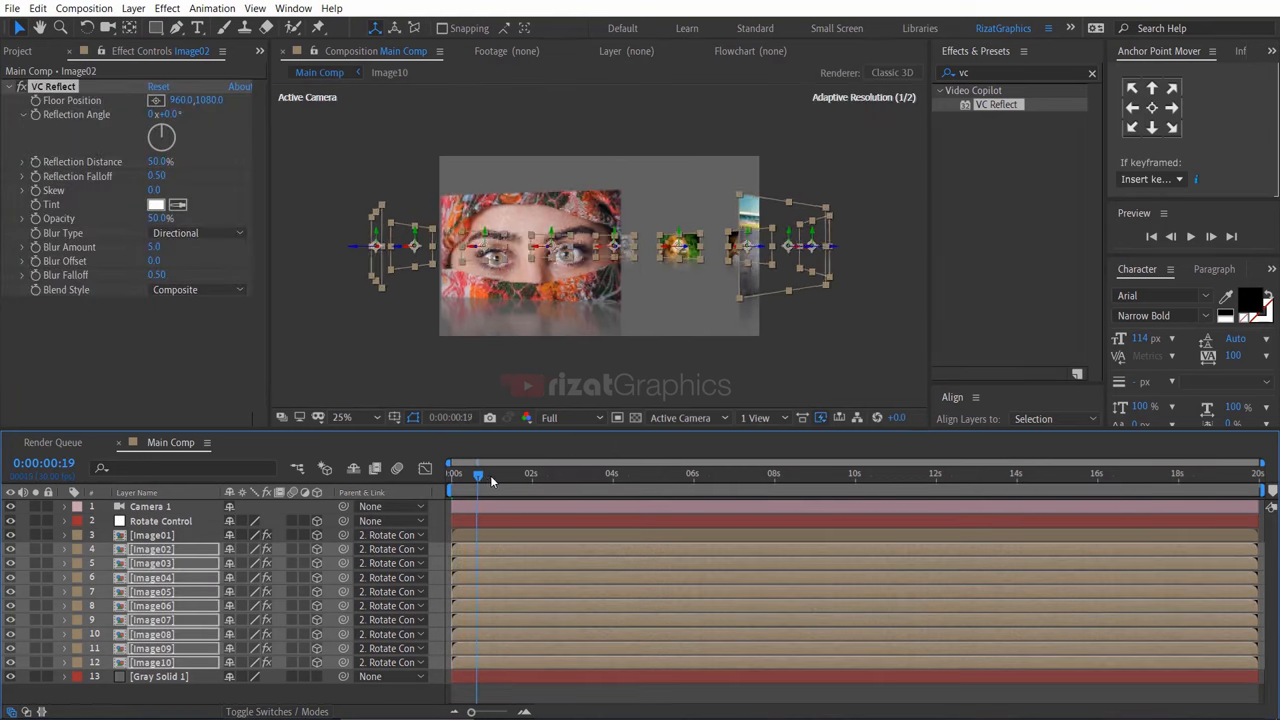
drag(478, 472, 516, 472)
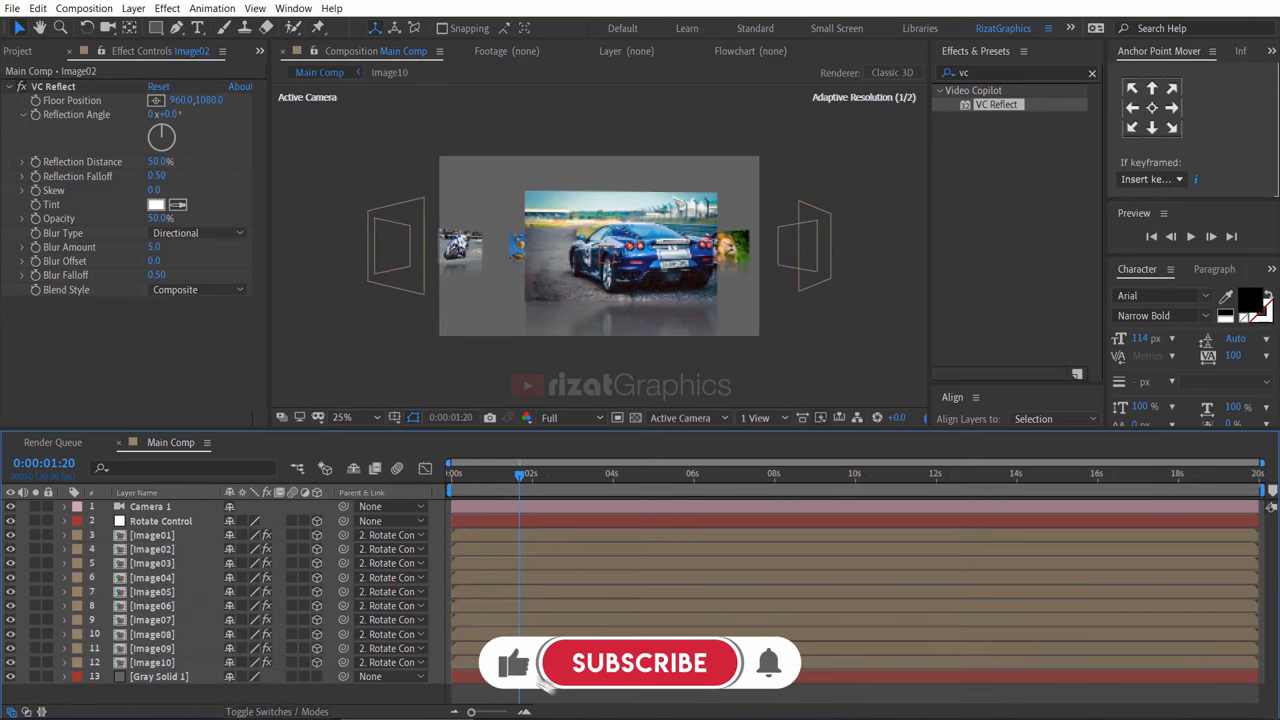
click(452, 472)
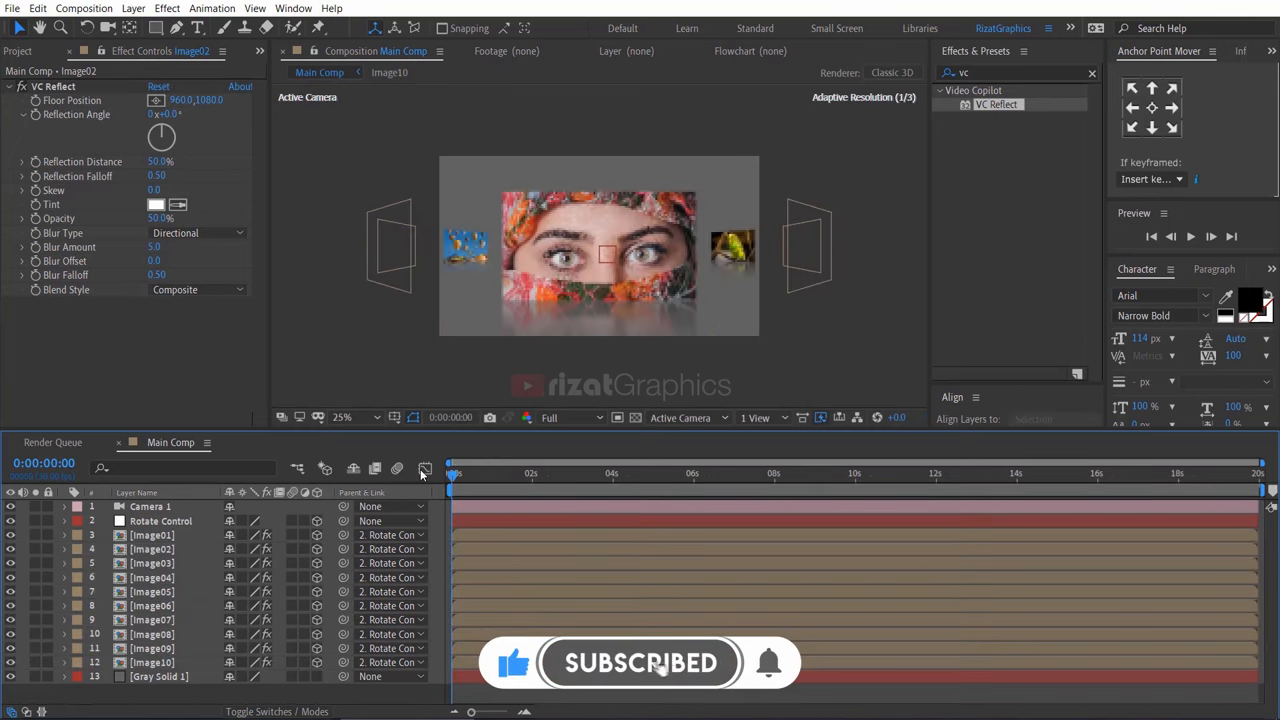
Play Main Comp at 50% magnification, watching the reflected carousel turn past its midpoint.
click(160, 520)
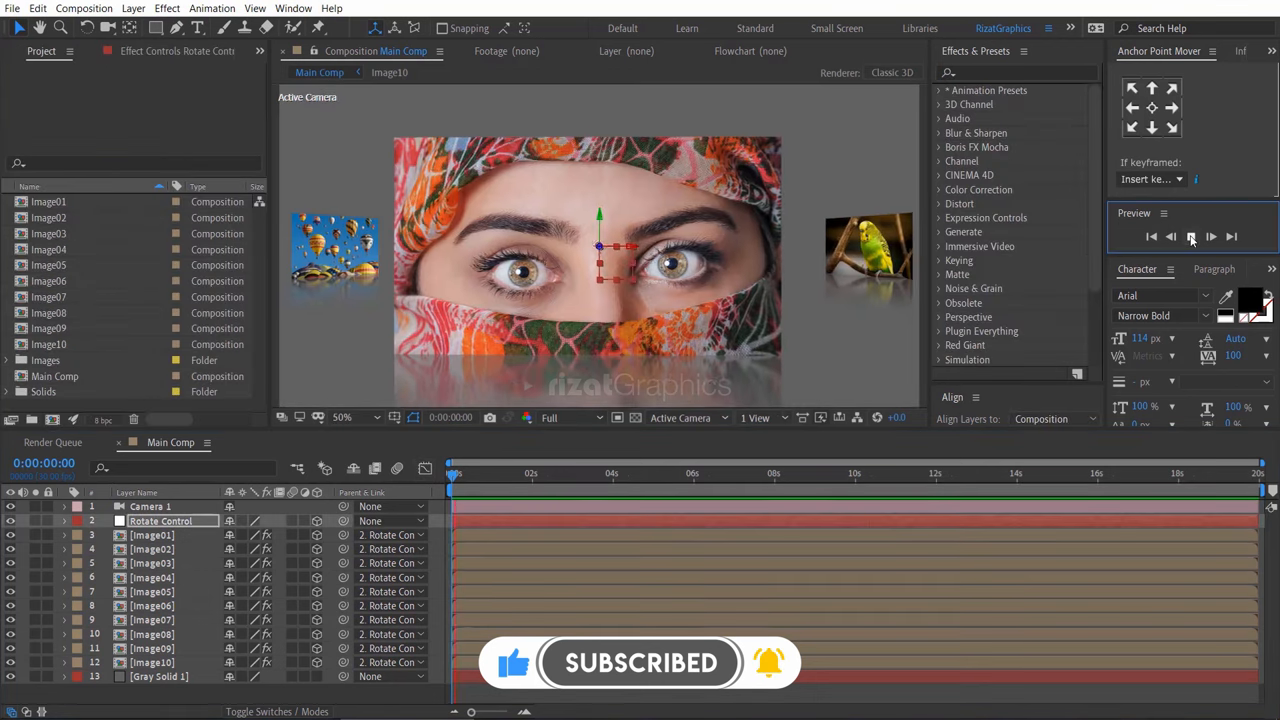
click(1192, 236)
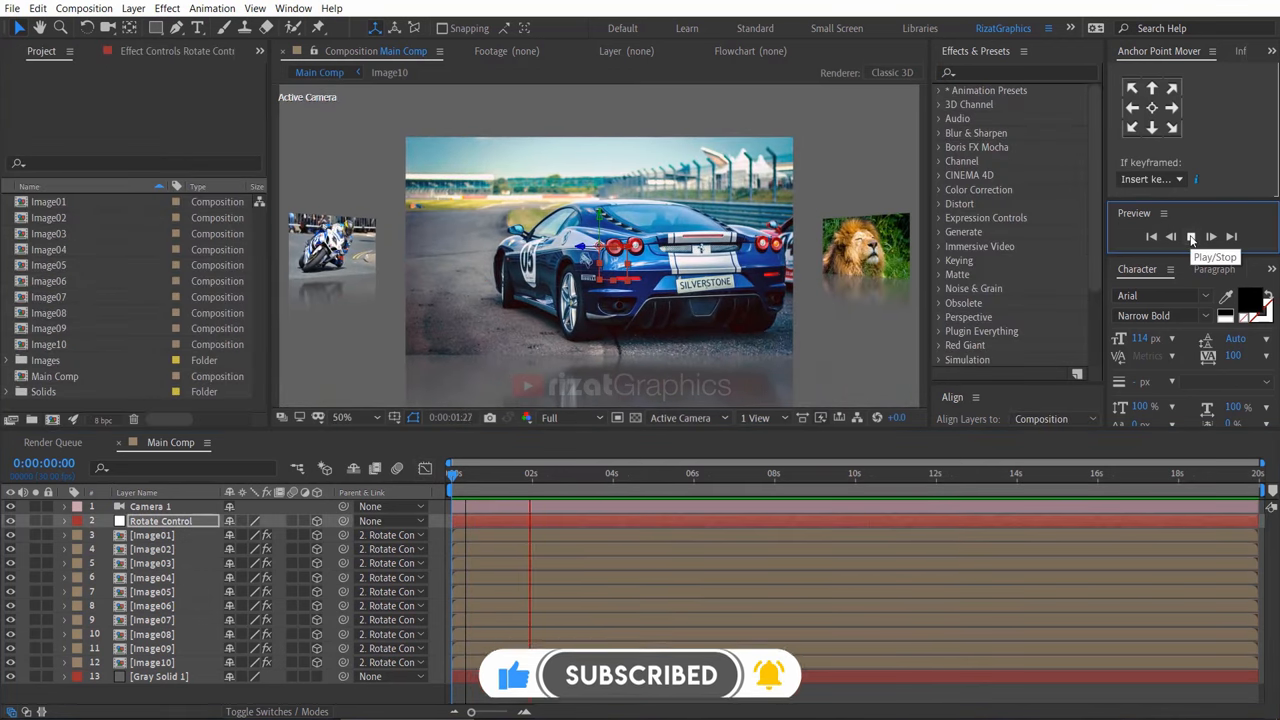
click(1190, 236)
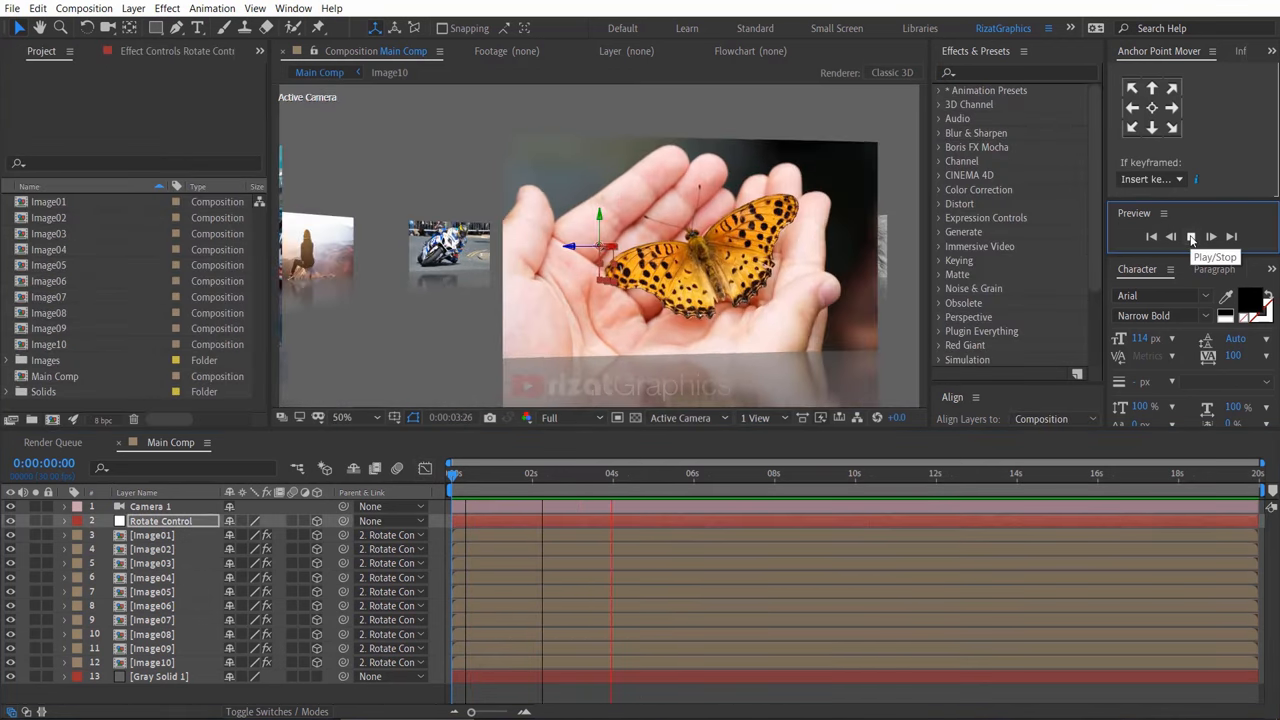
click(1192, 236)
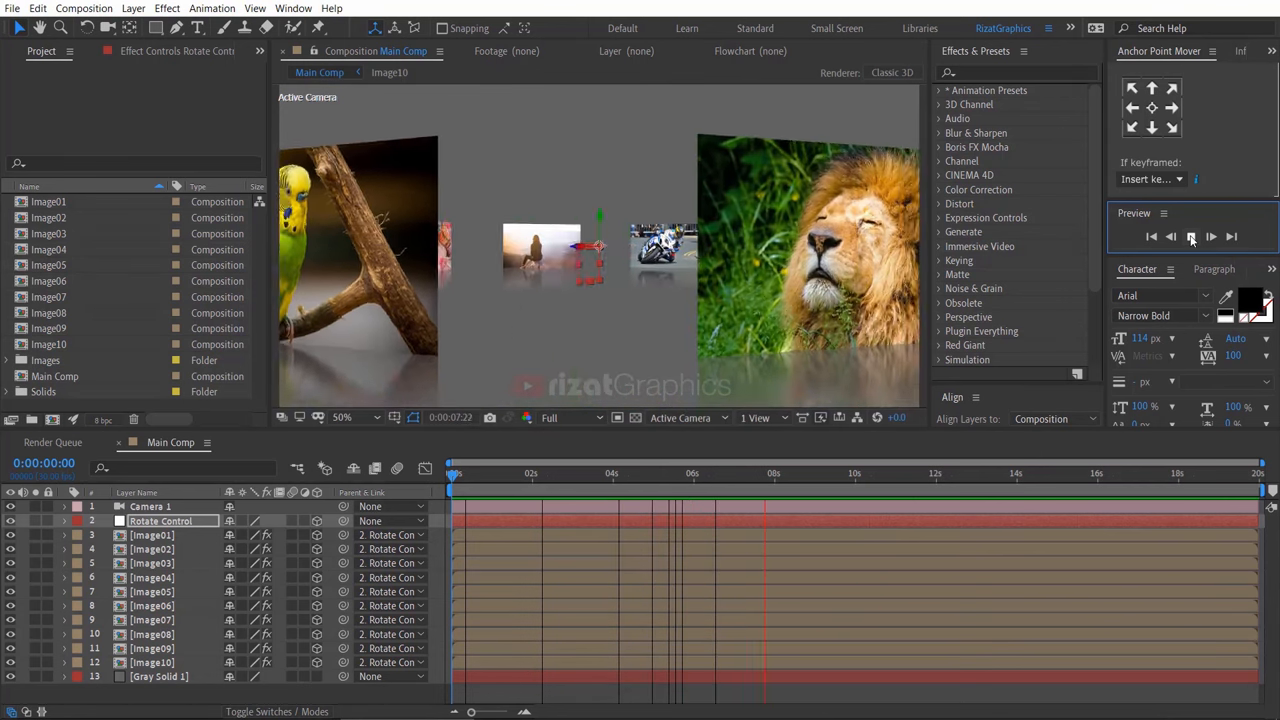
click(1190, 236)
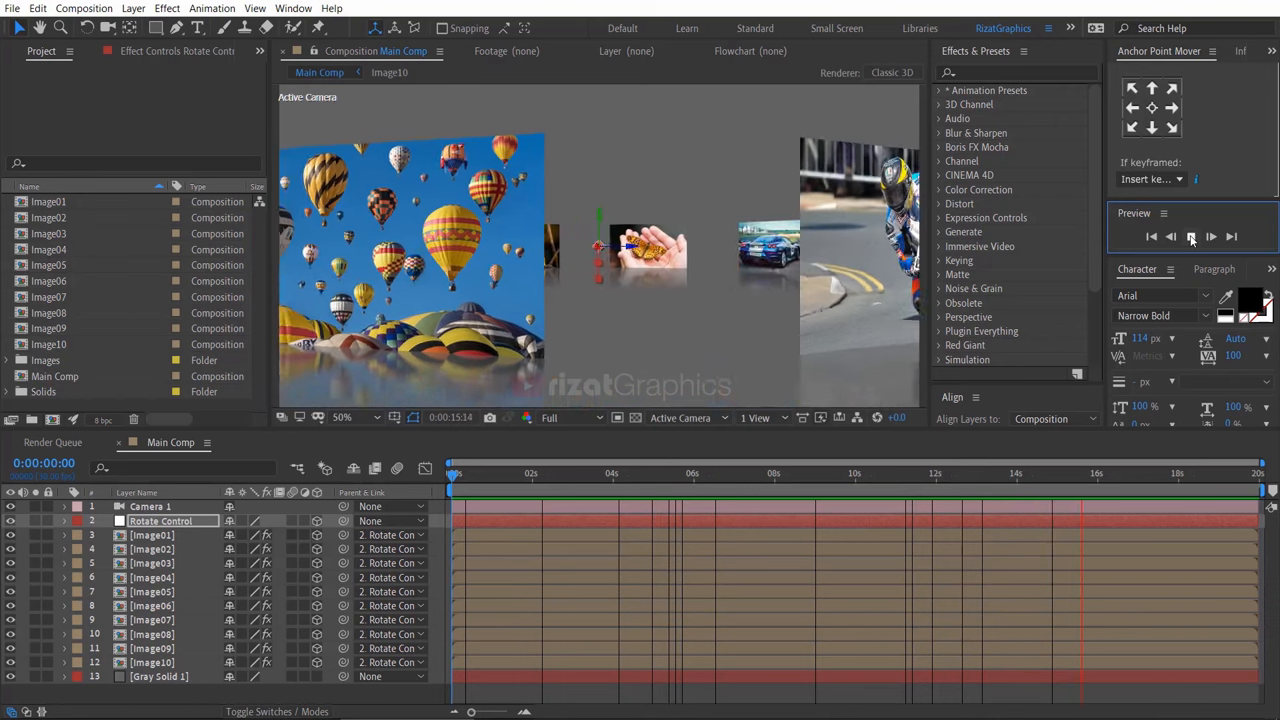
click(1212, 236)
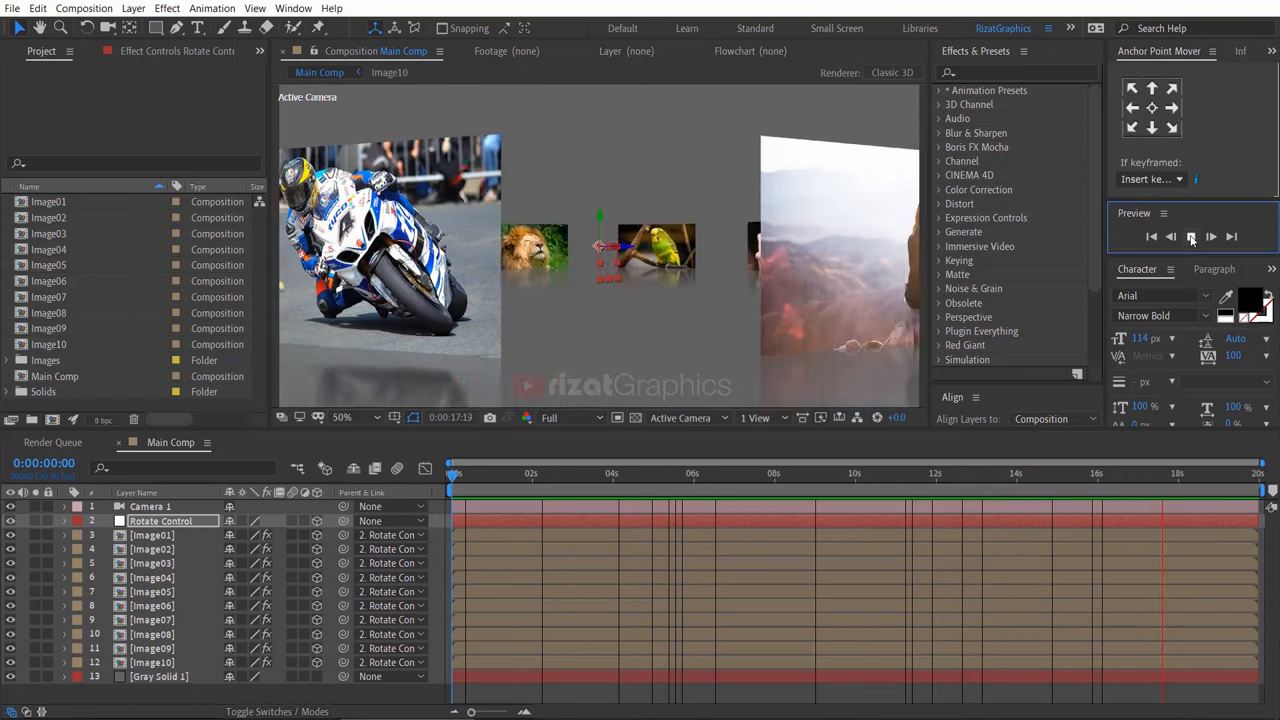
click(1192, 236)
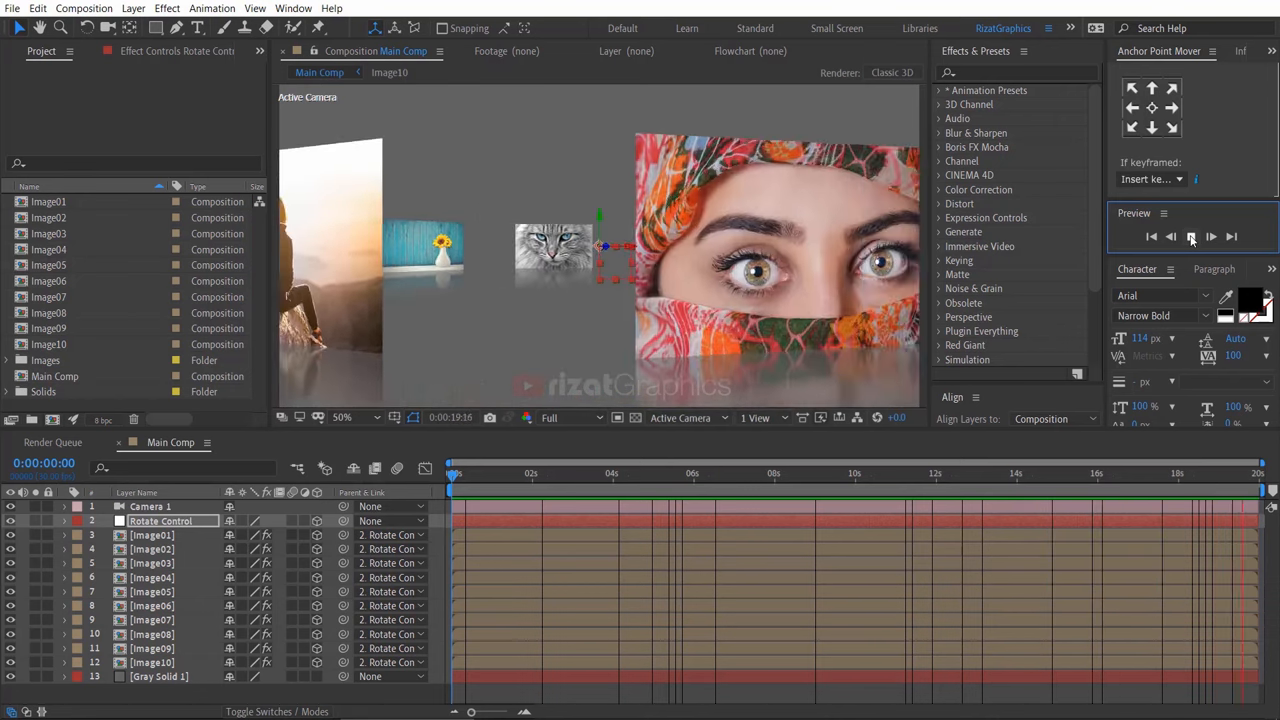